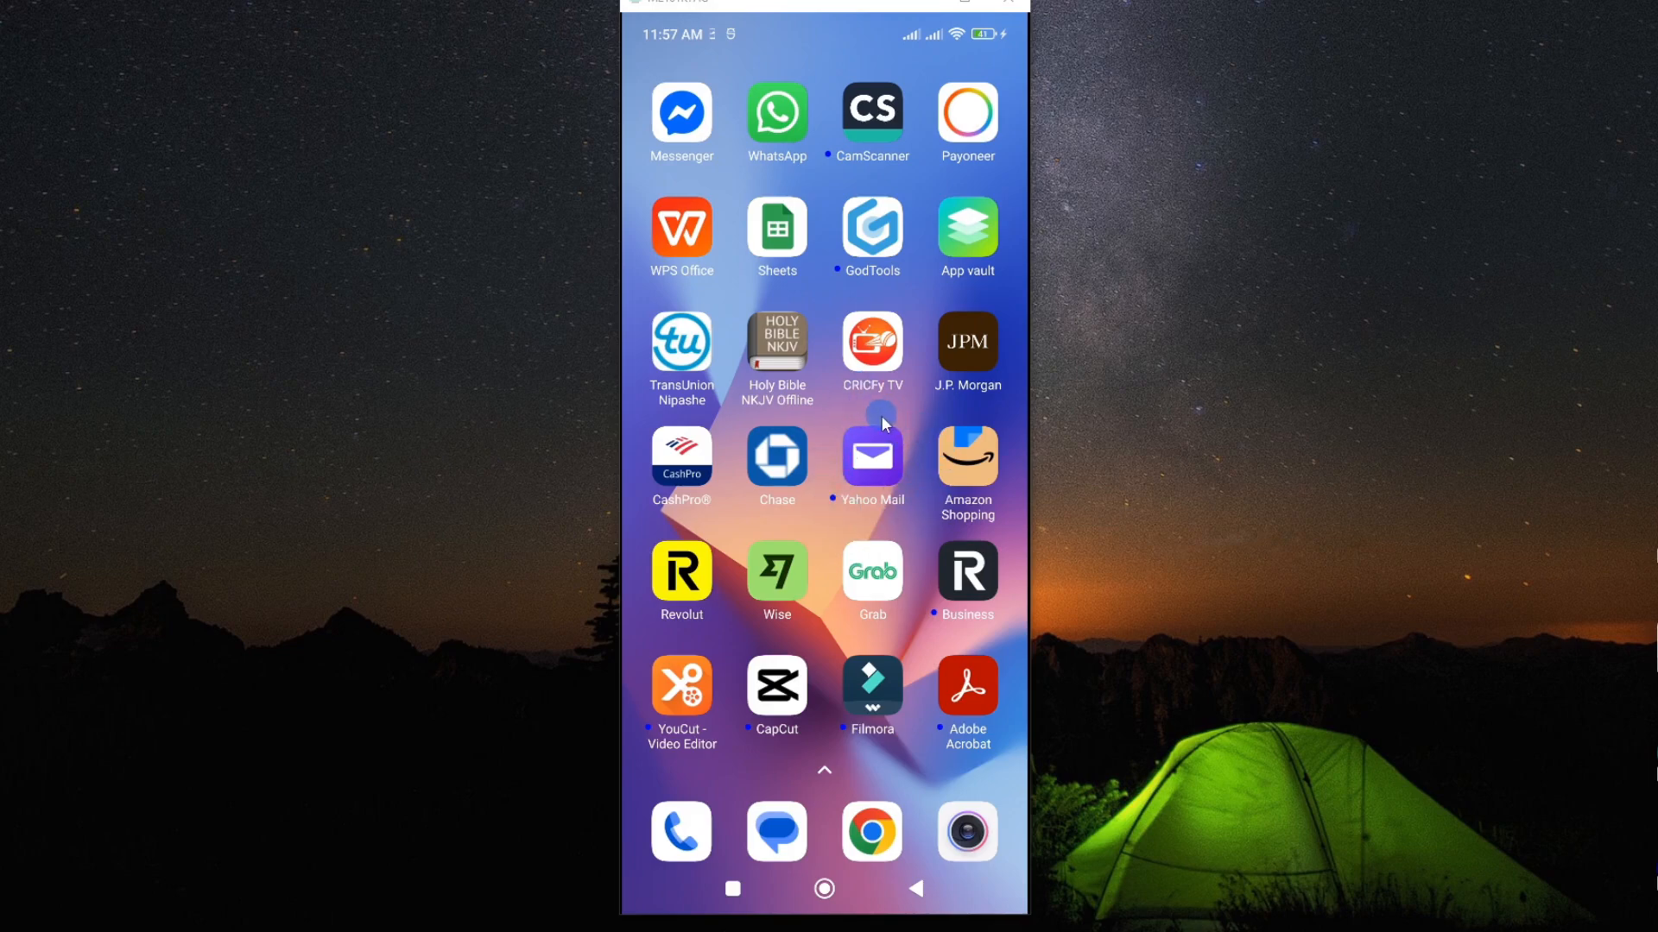
{"action": "mouse_move", "coordinate": [827, 506]}
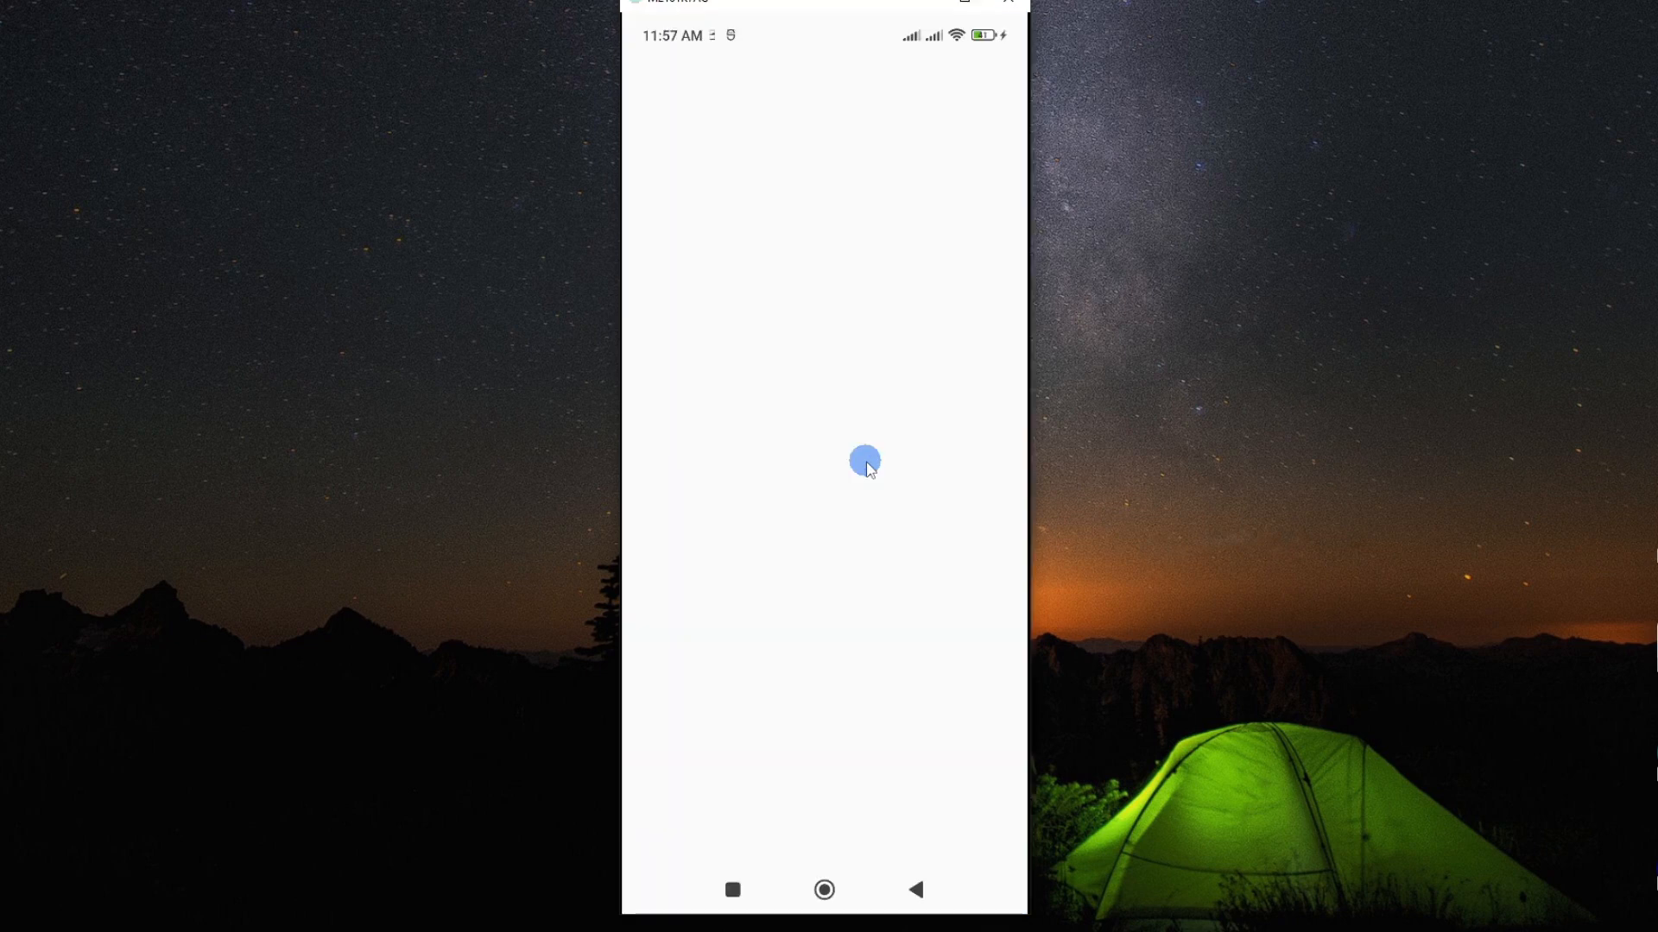
{"action": "mouse_move", "coordinate": [866, 478]}
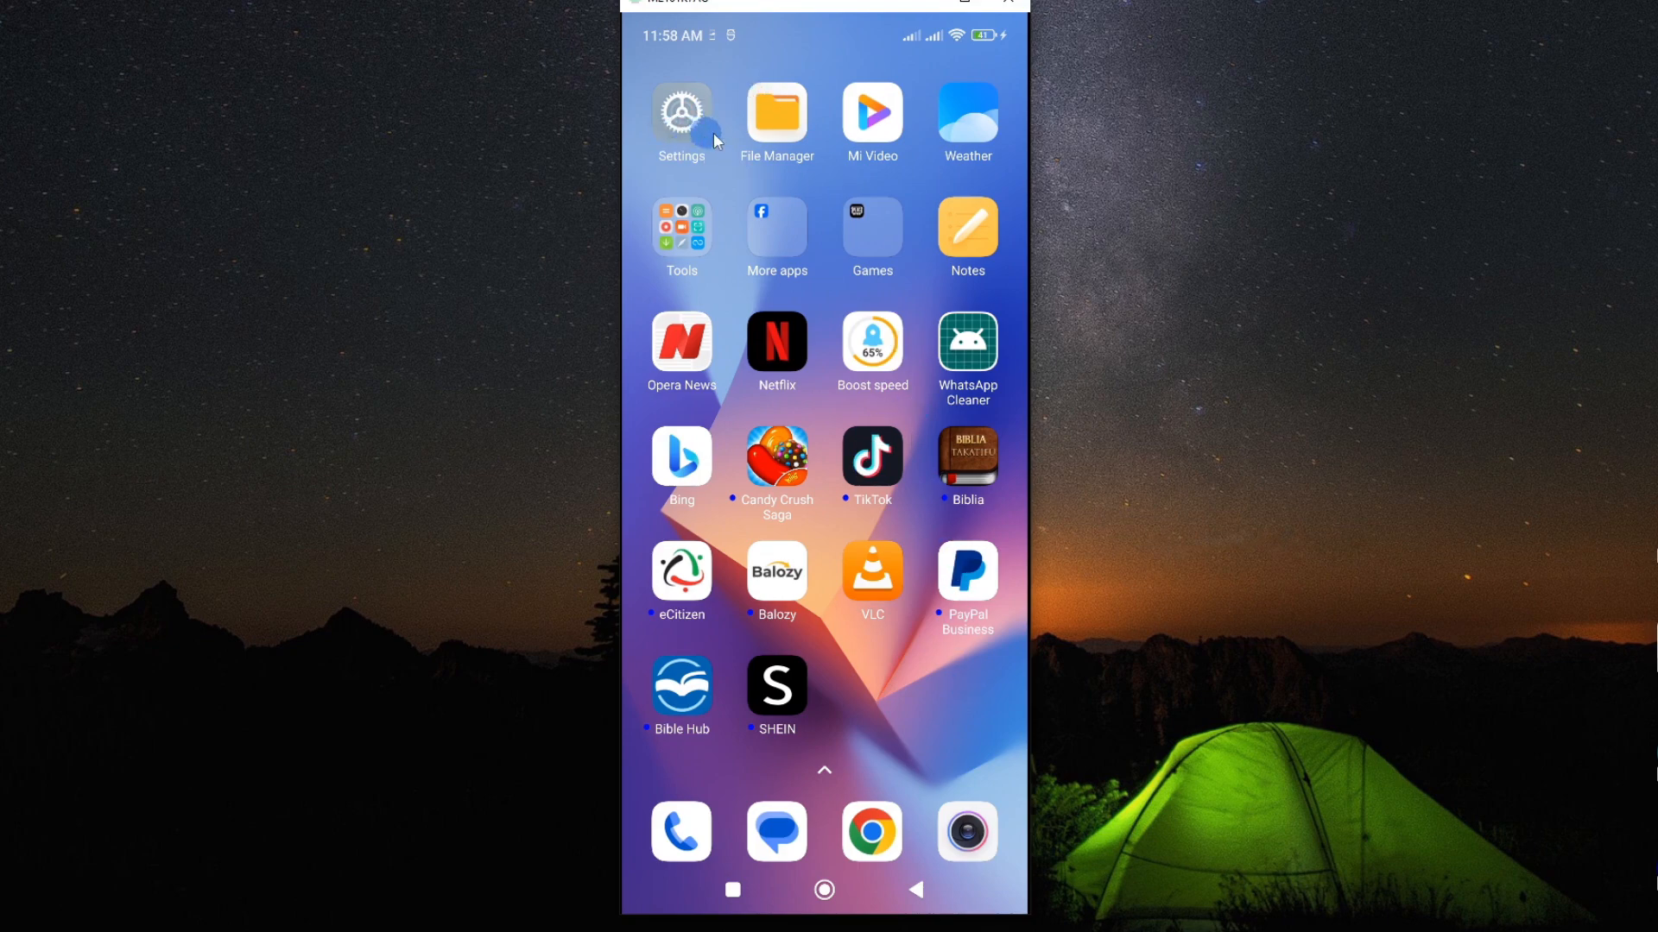
Reach the Manage apps list in Settings and scroll to the Xiaomi/YouTube area near Yahoo Mail
{"action": "left_click", "coordinate": [680, 116]}
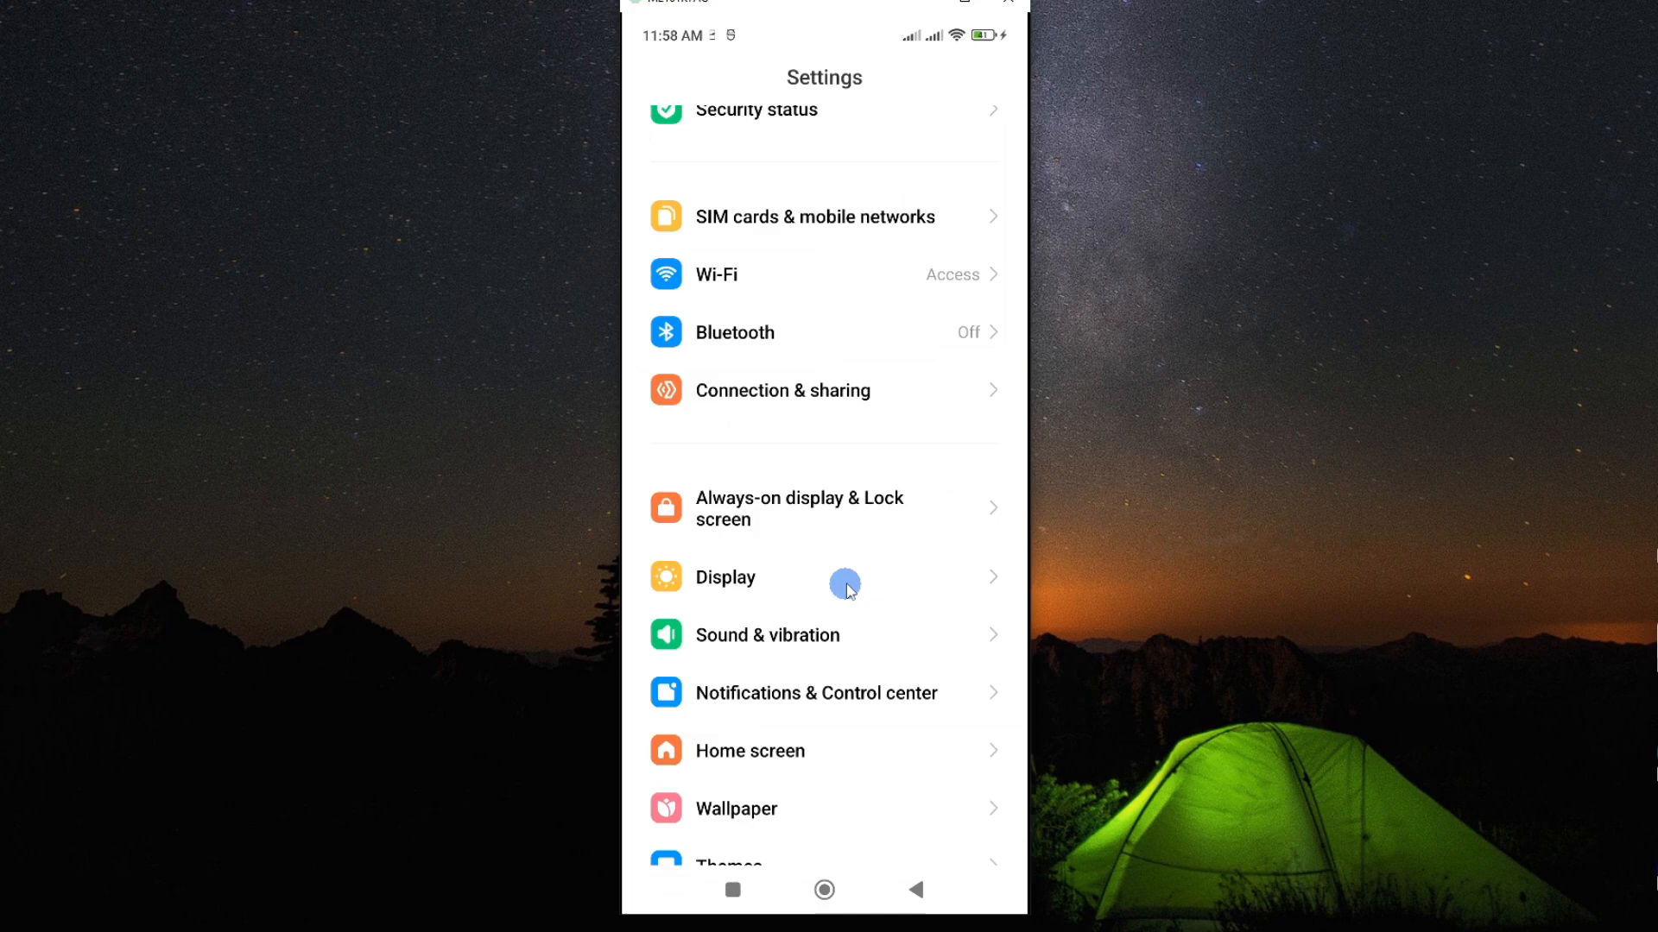
{"action": "scroll", "scroll_direction": "down", "scroll_amount": 3}
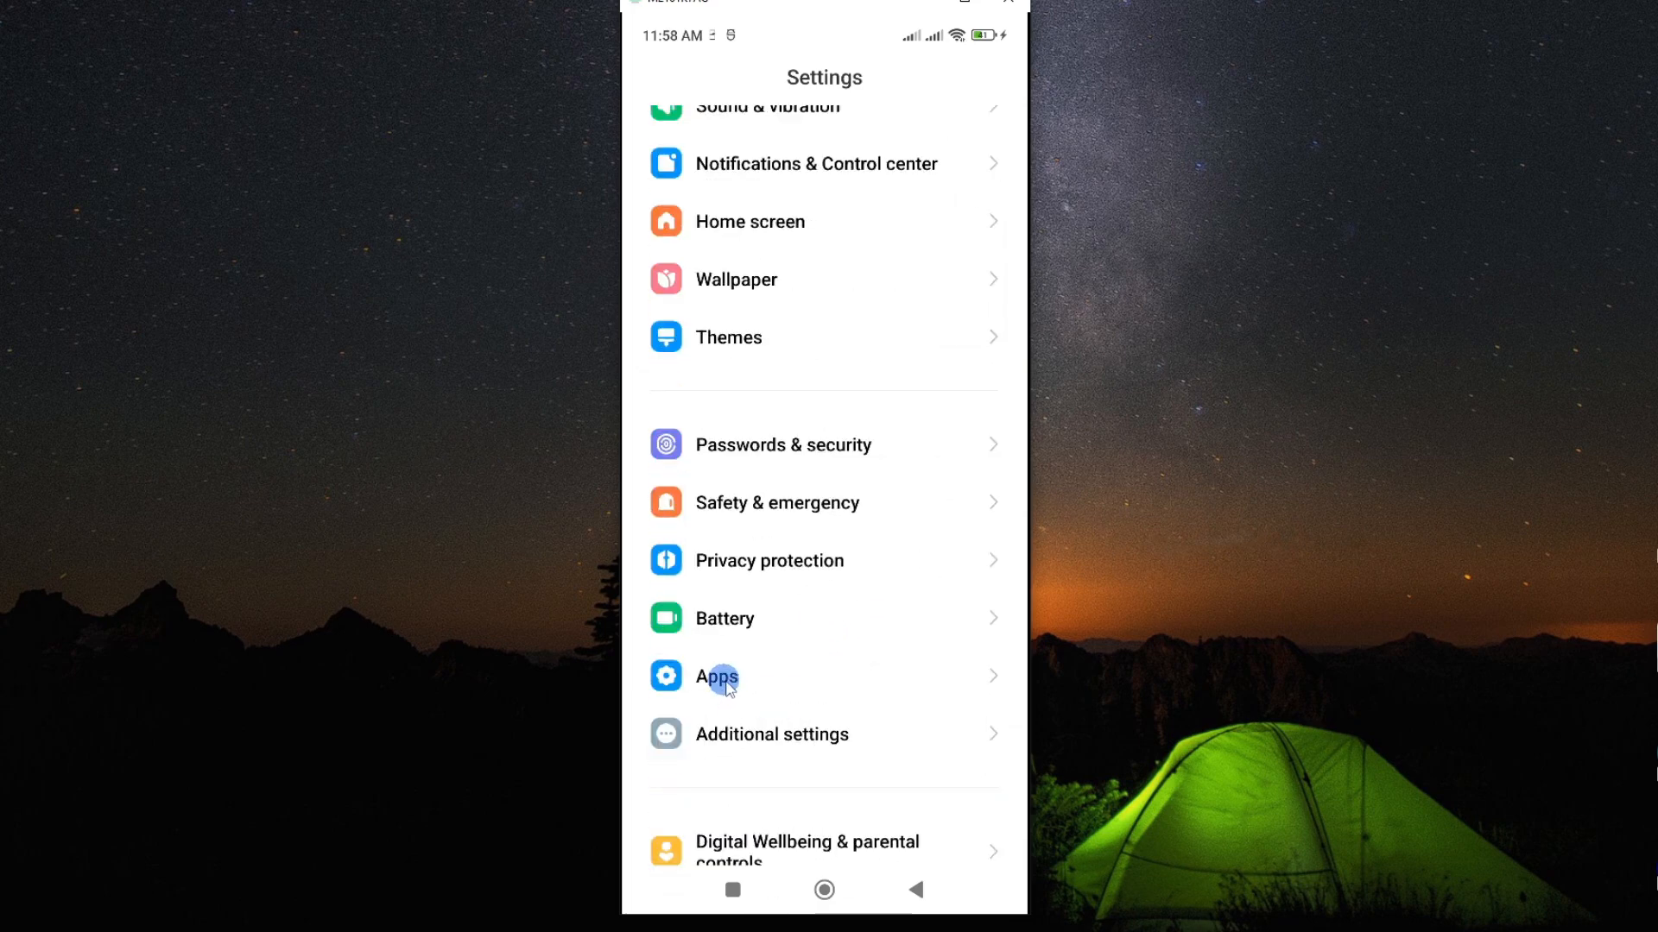
{"action": "left_click", "coordinate": [717, 677]}
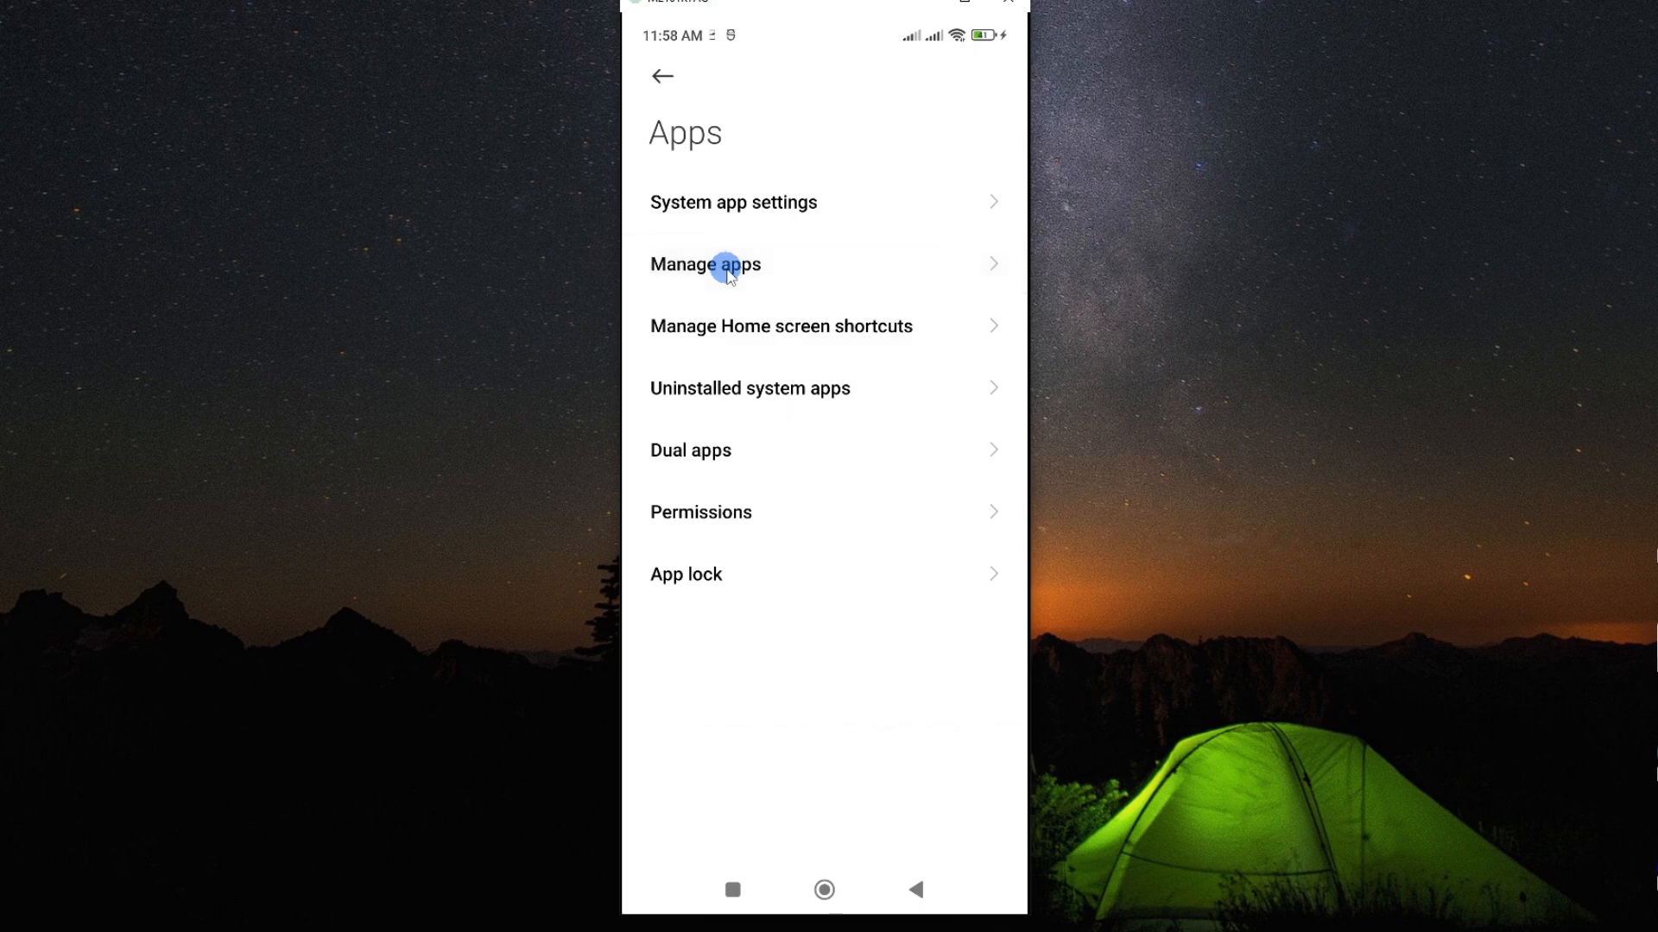
{"action": "left_click", "coordinate": [705, 264]}
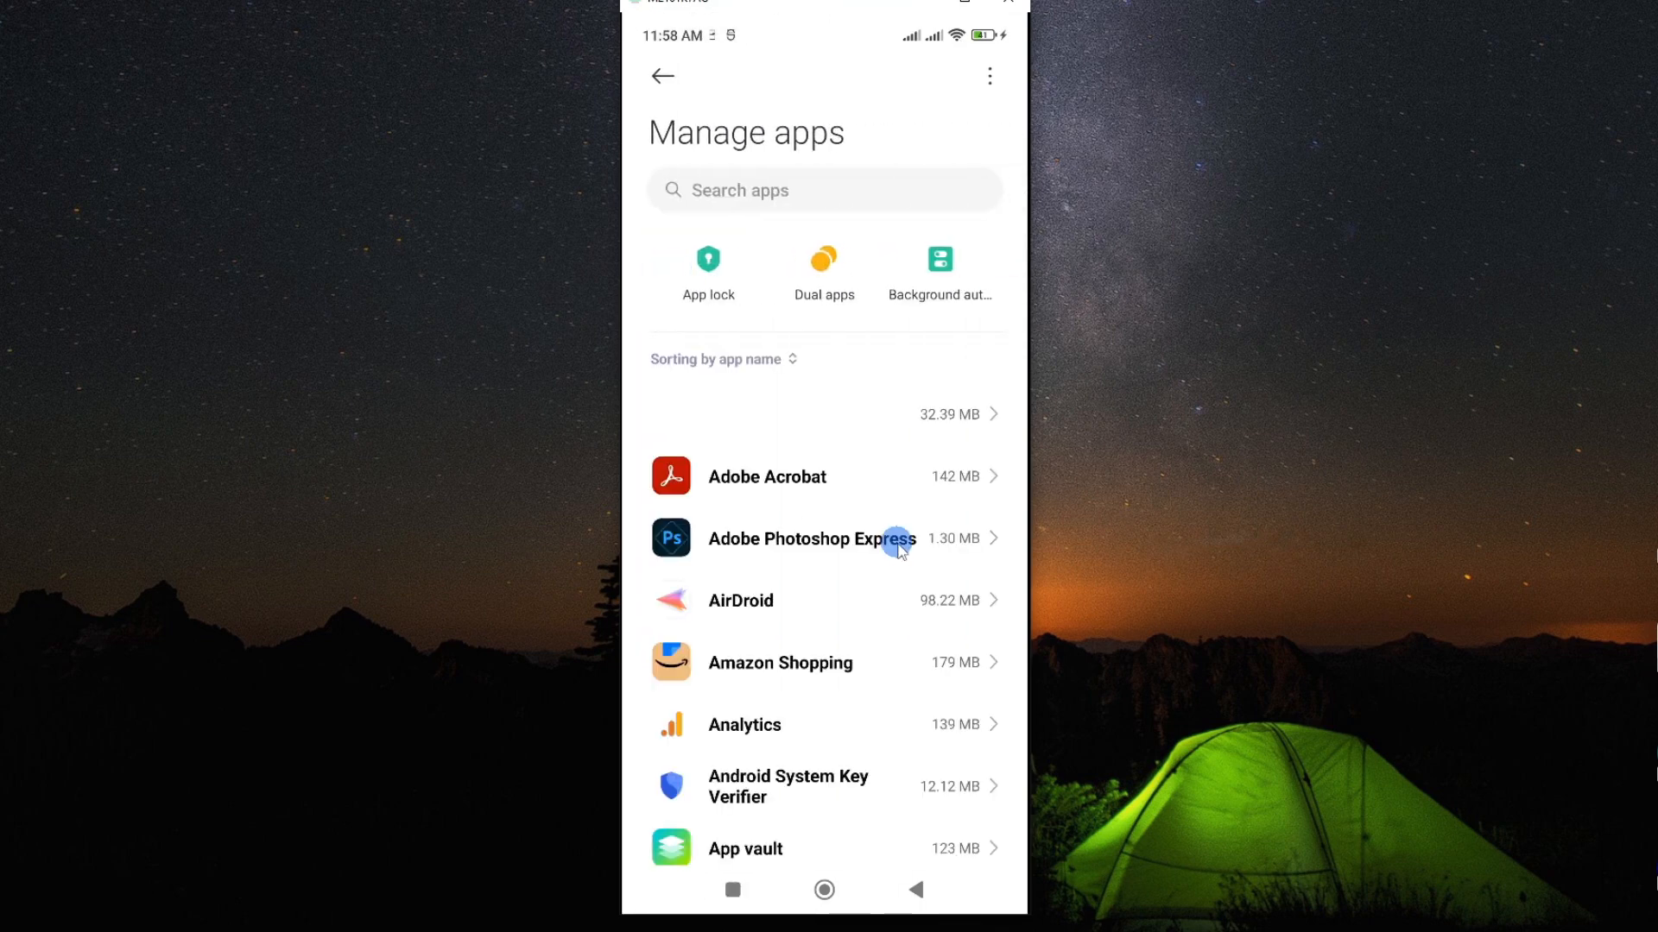
{"action": "scroll", "scroll_direction": "down", "scroll_amount": 3}
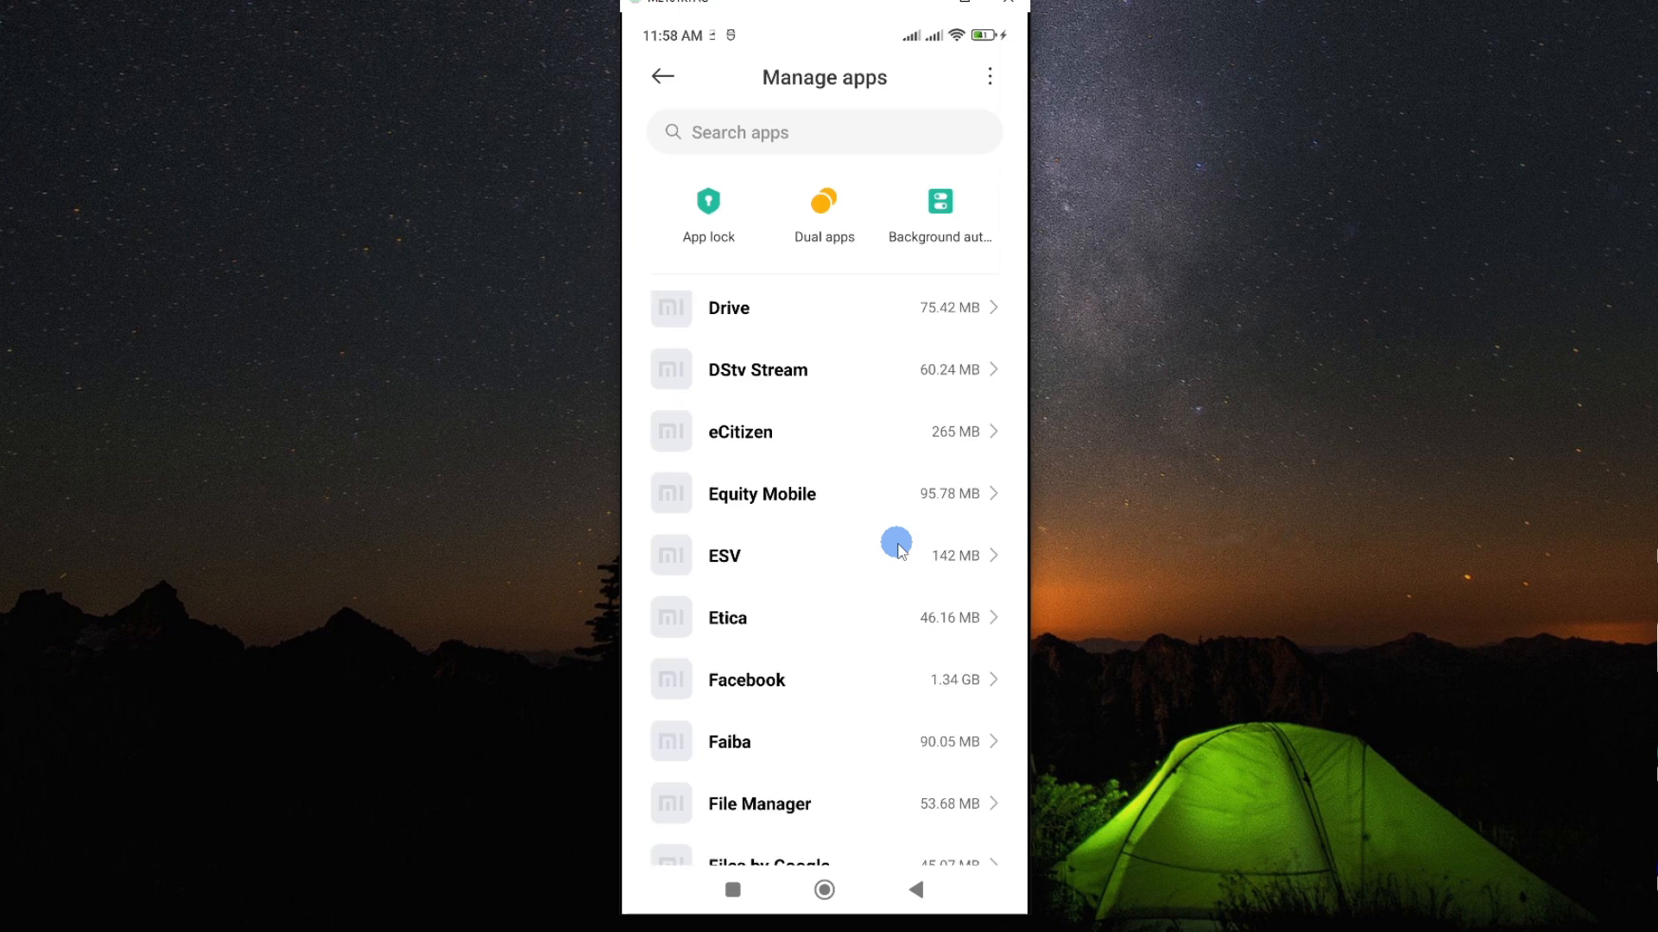
{"action": "scroll", "scroll_direction": "up", "scroll_amount": 3}
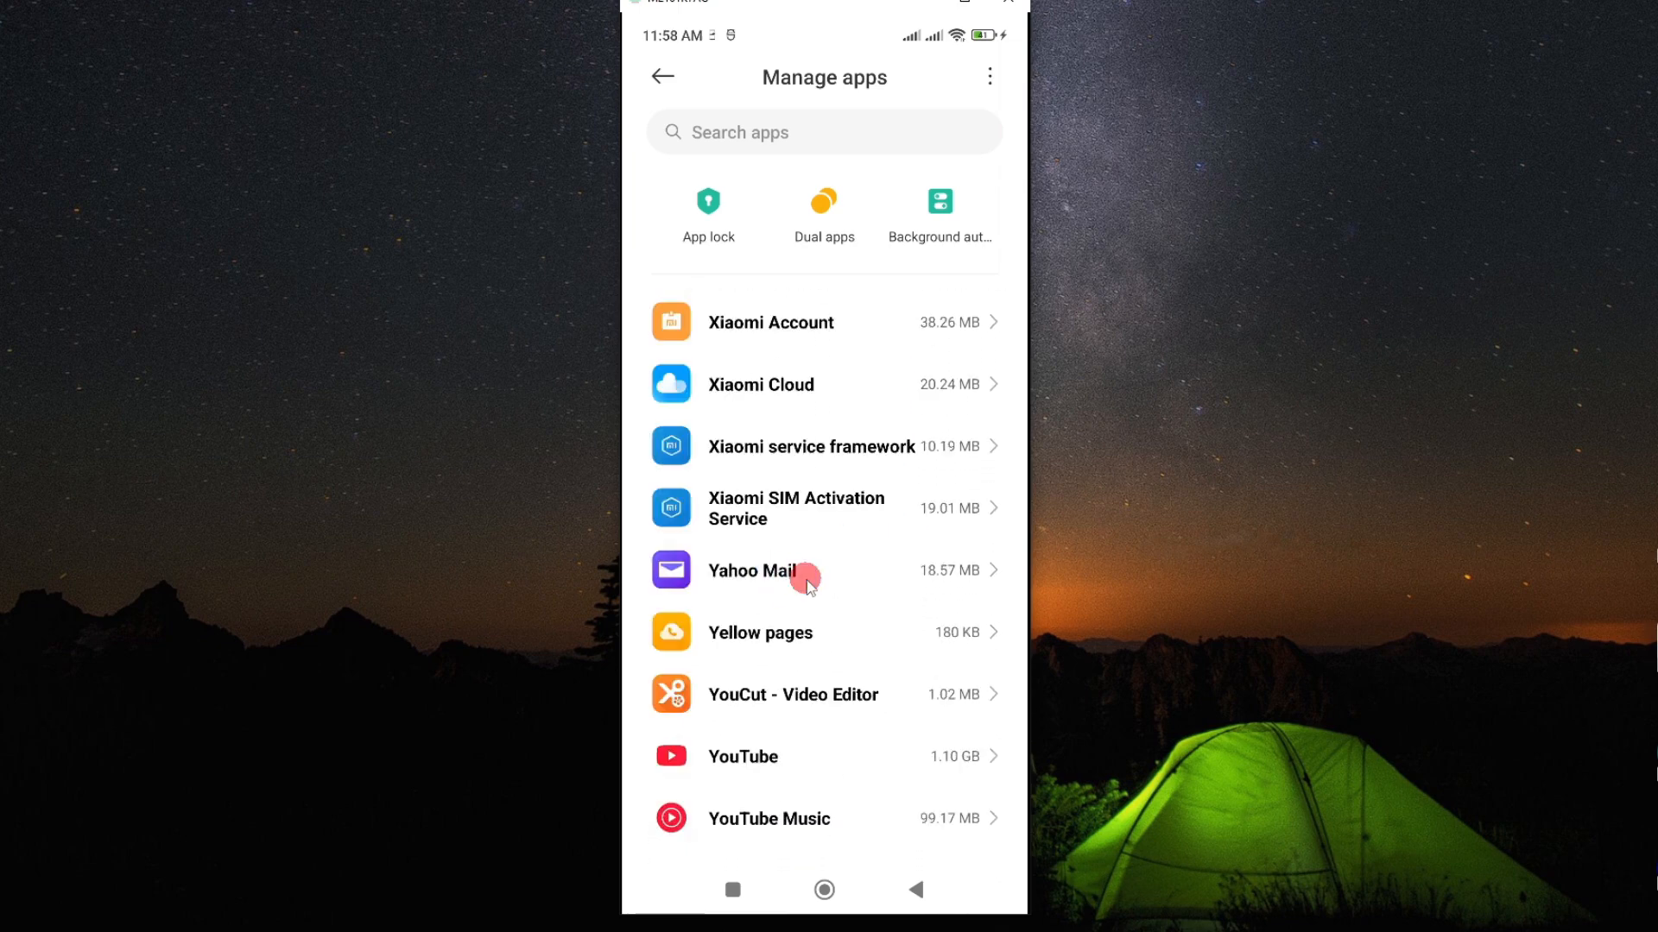
Show the App info page for Yahoo Mail
{"action": "left_click", "coordinate": [752, 572]}
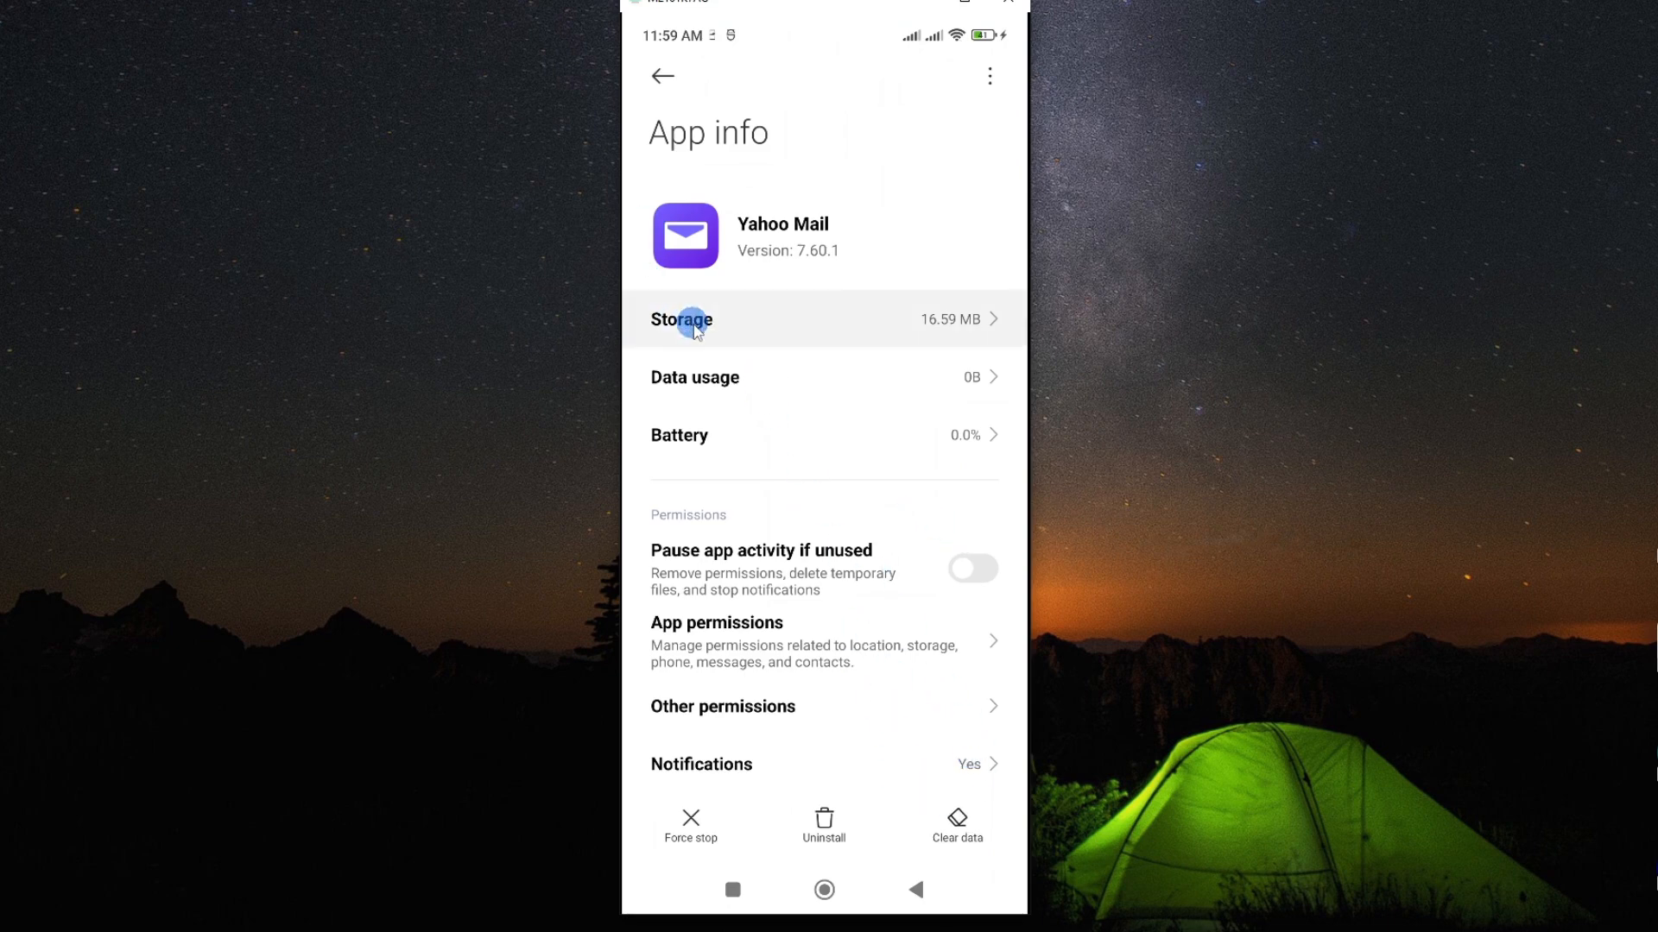
Show Yahoo Mail's storage breakdown with app size, user data and cache
{"action": "left_click", "coordinate": [682, 319]}
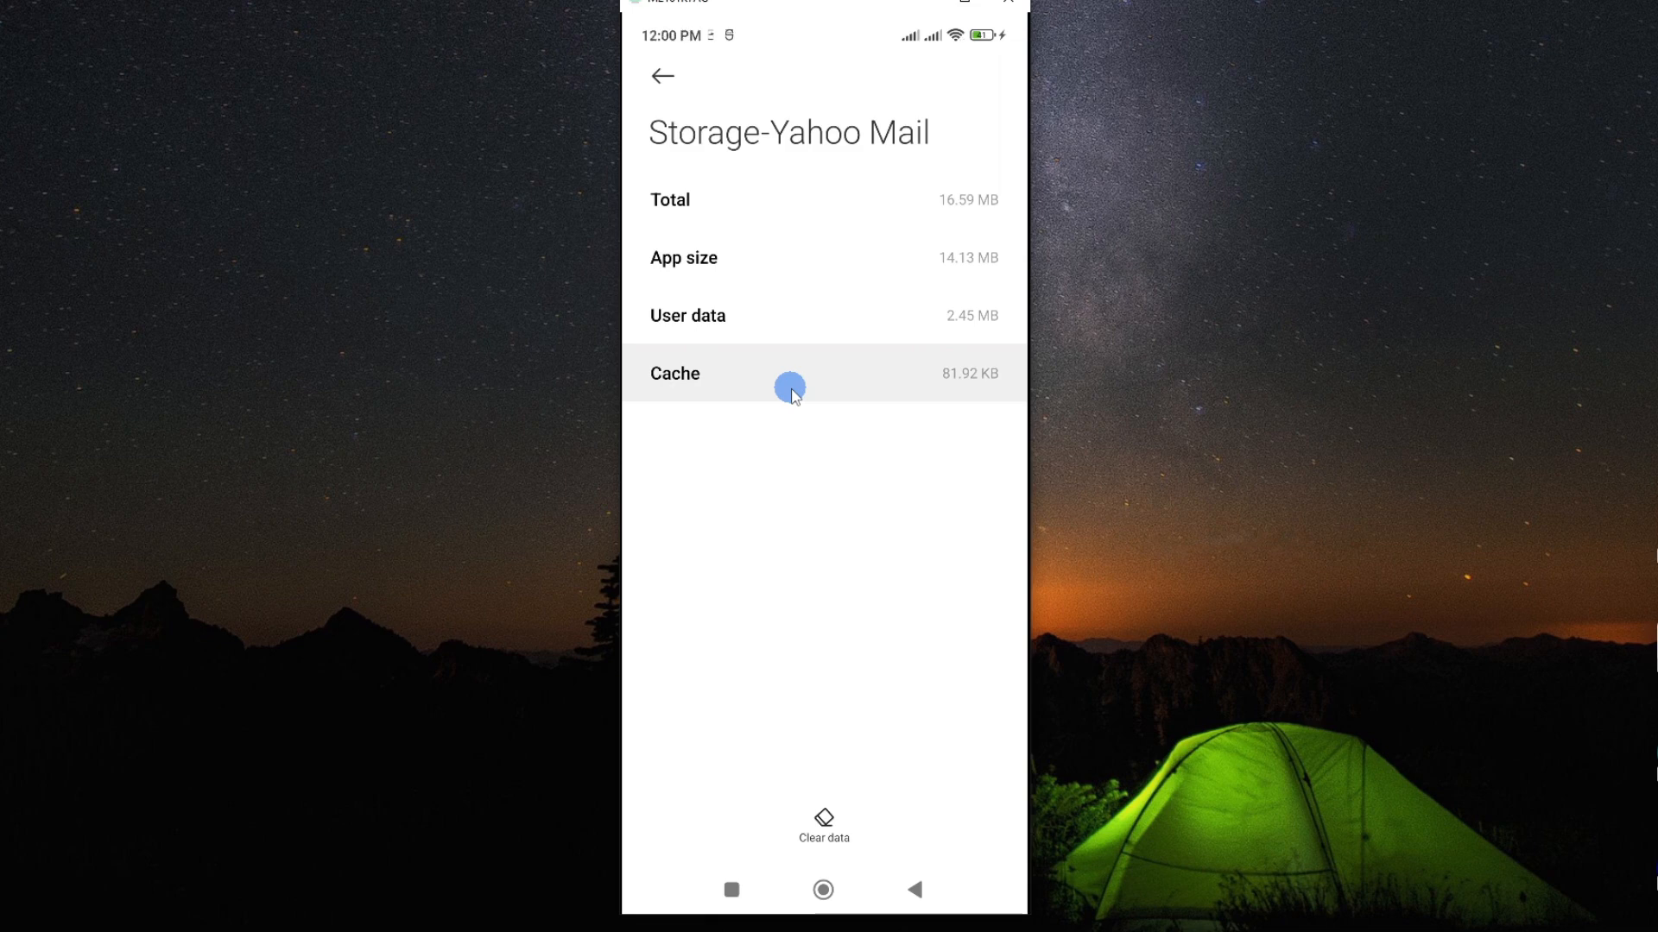
{"action": "mouse_move", "coordinate": [954, 394]}
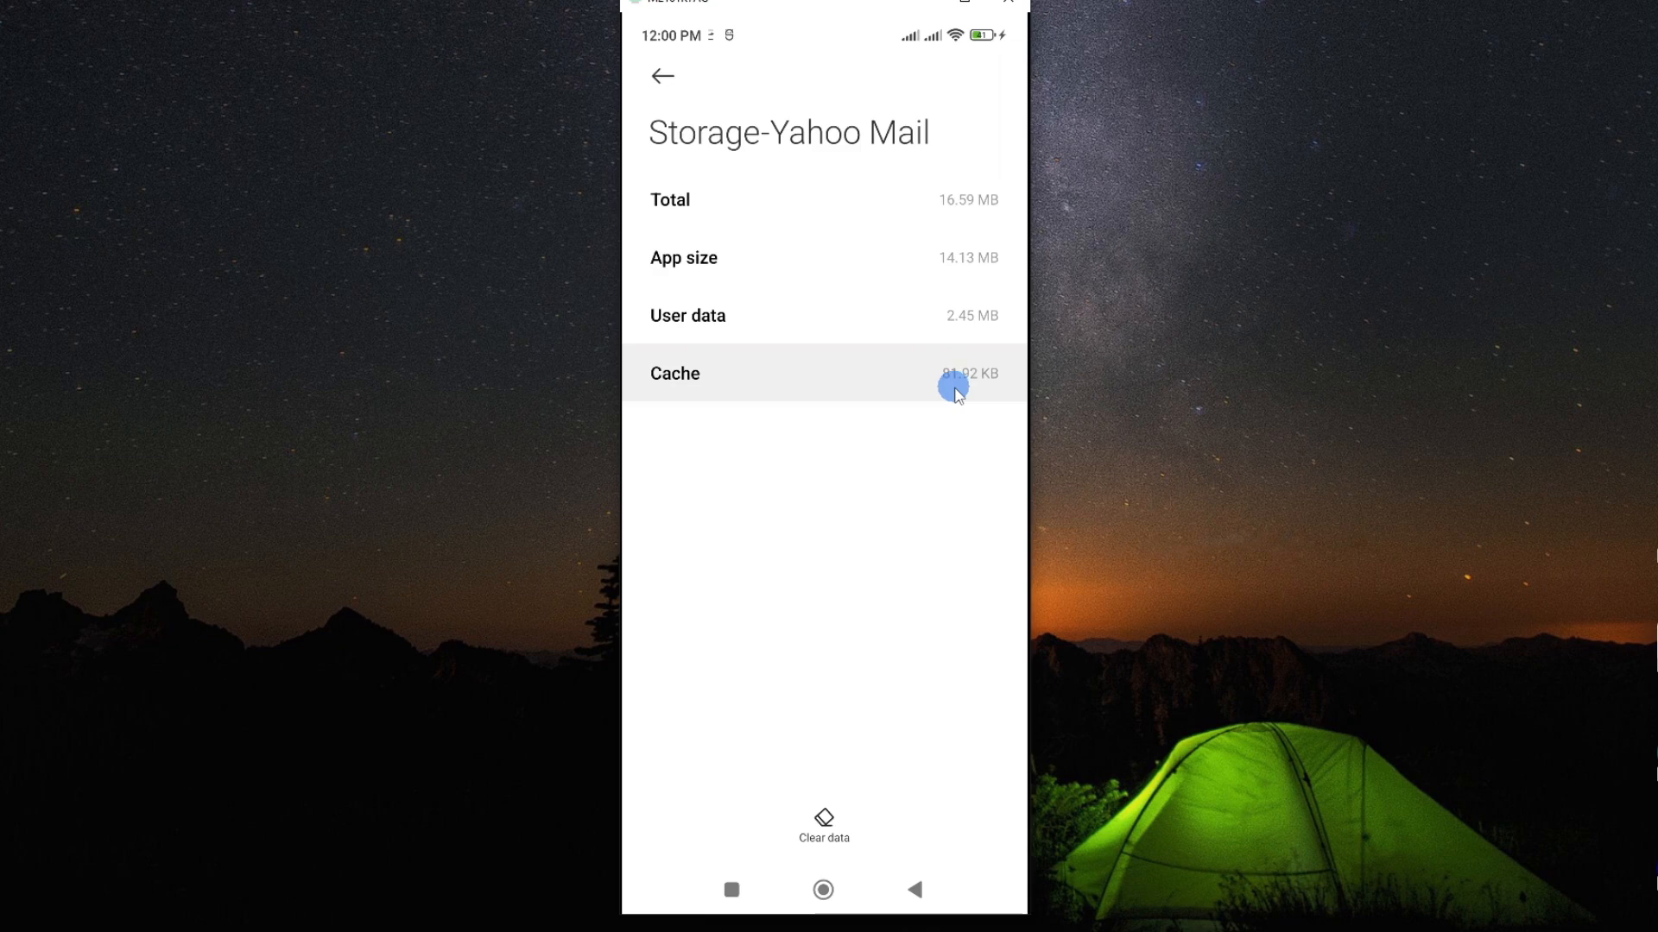
{"action": "mouse_move", "coordinate": [950, 653]}
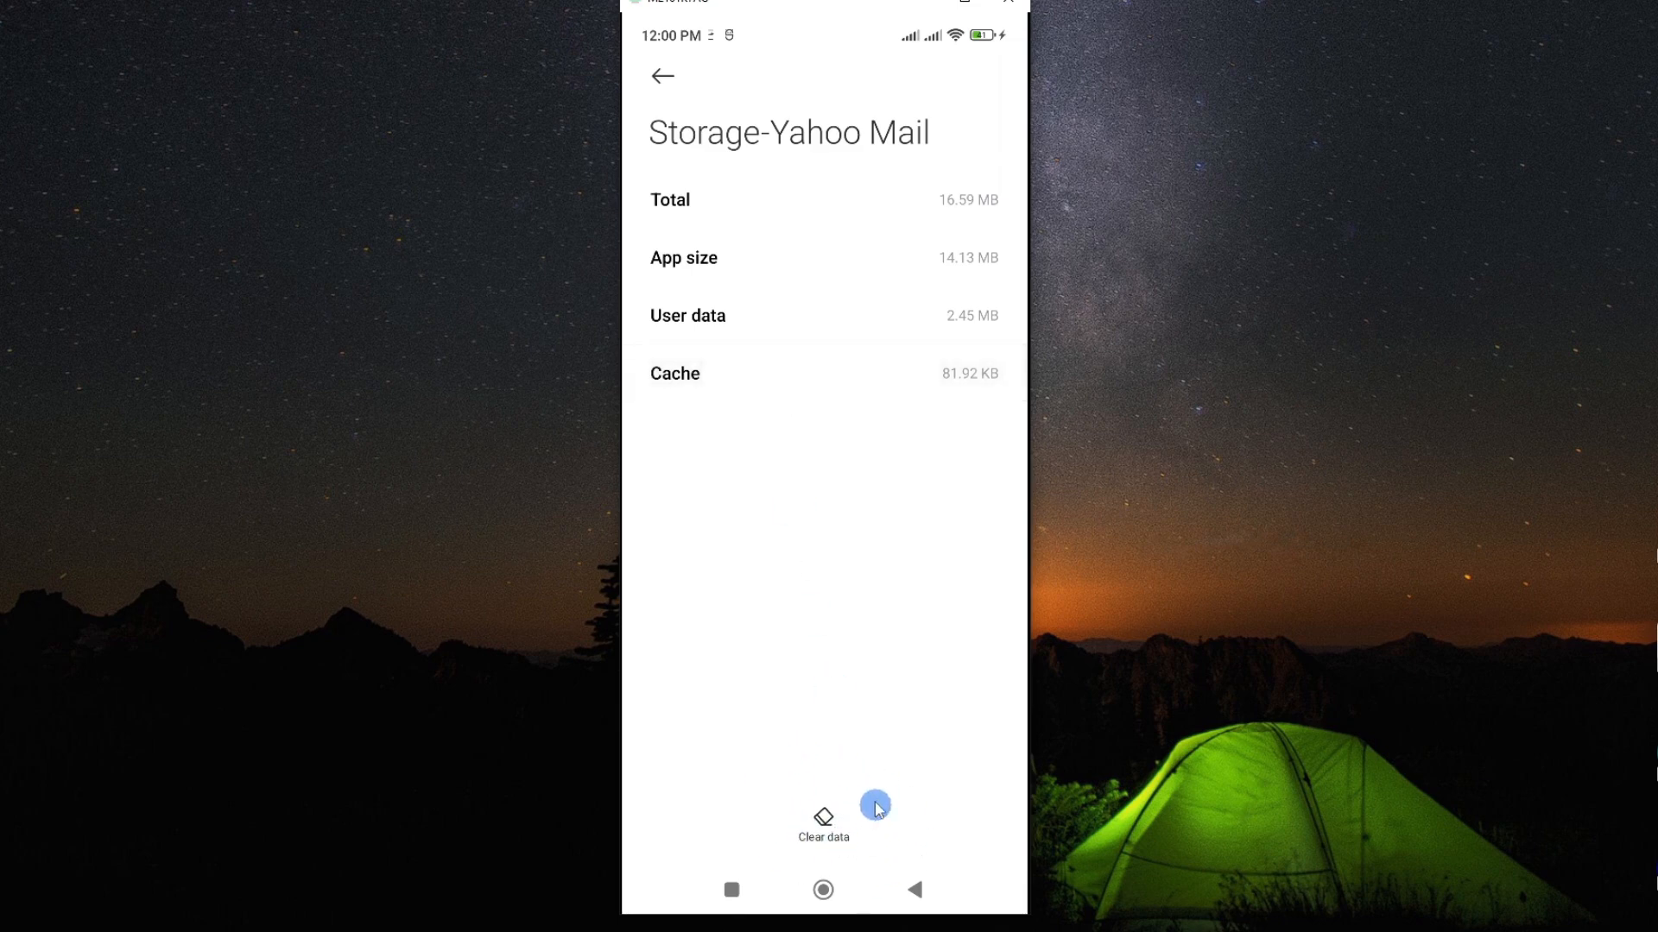
{"action": "mouse_move", "coordinate": [760, 823]}
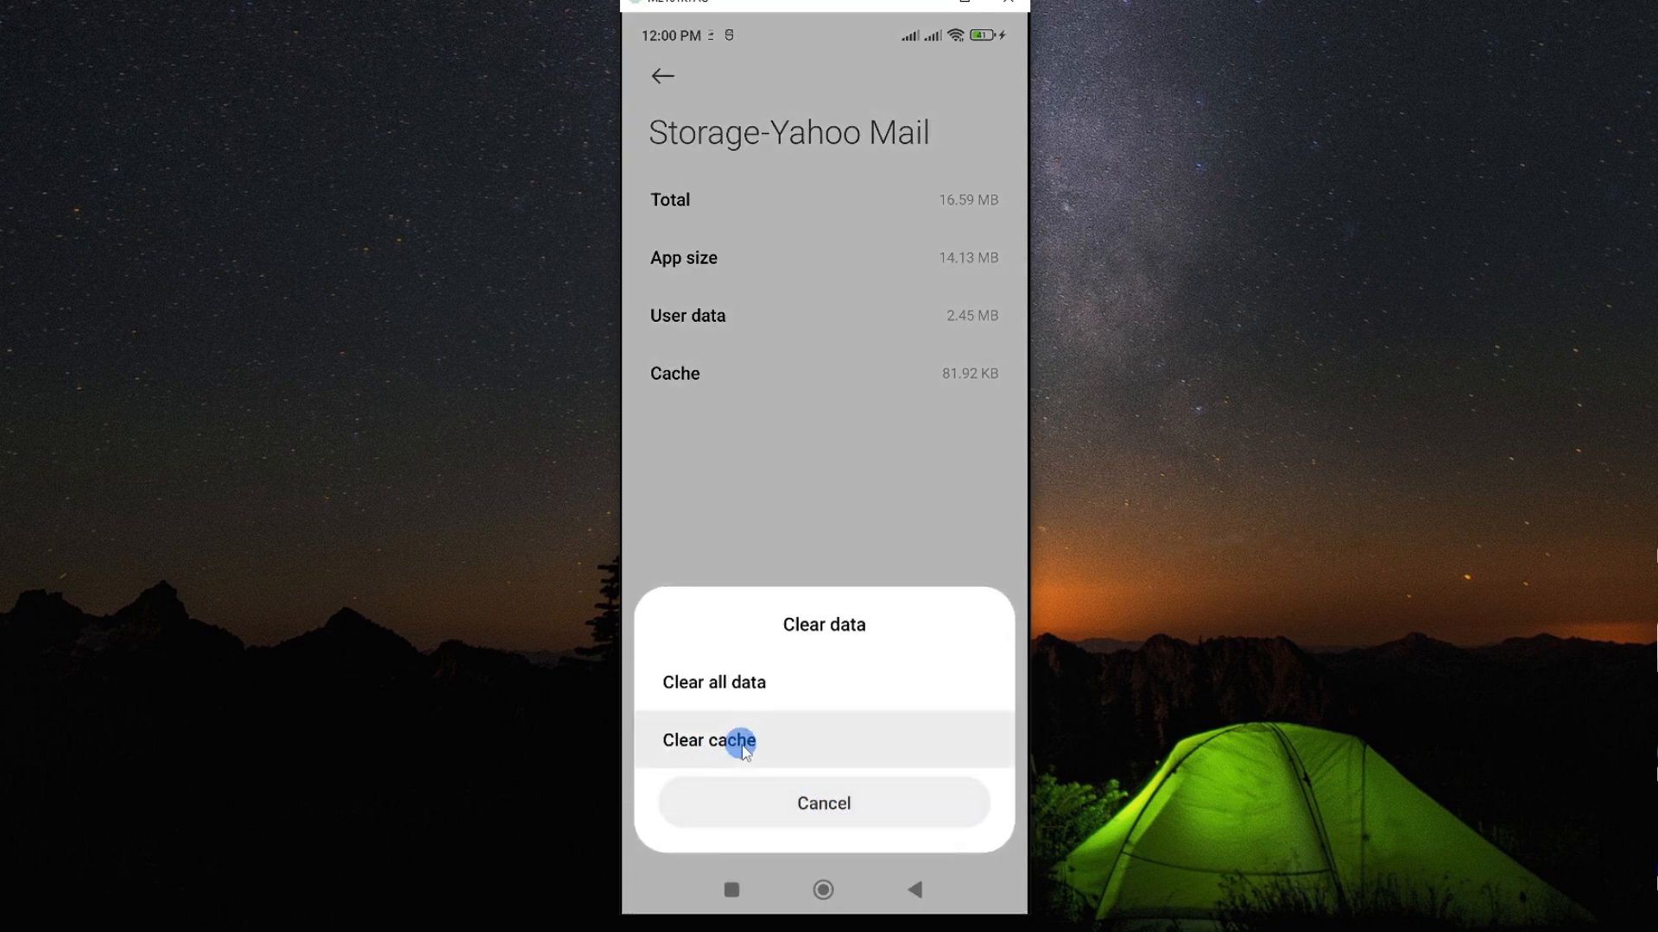
Clear only Yahoo Mail's cache, leaving it at 0 B and total storage at 16.50 MB
{"action": "left_click", "coordinate": [710, 740]}
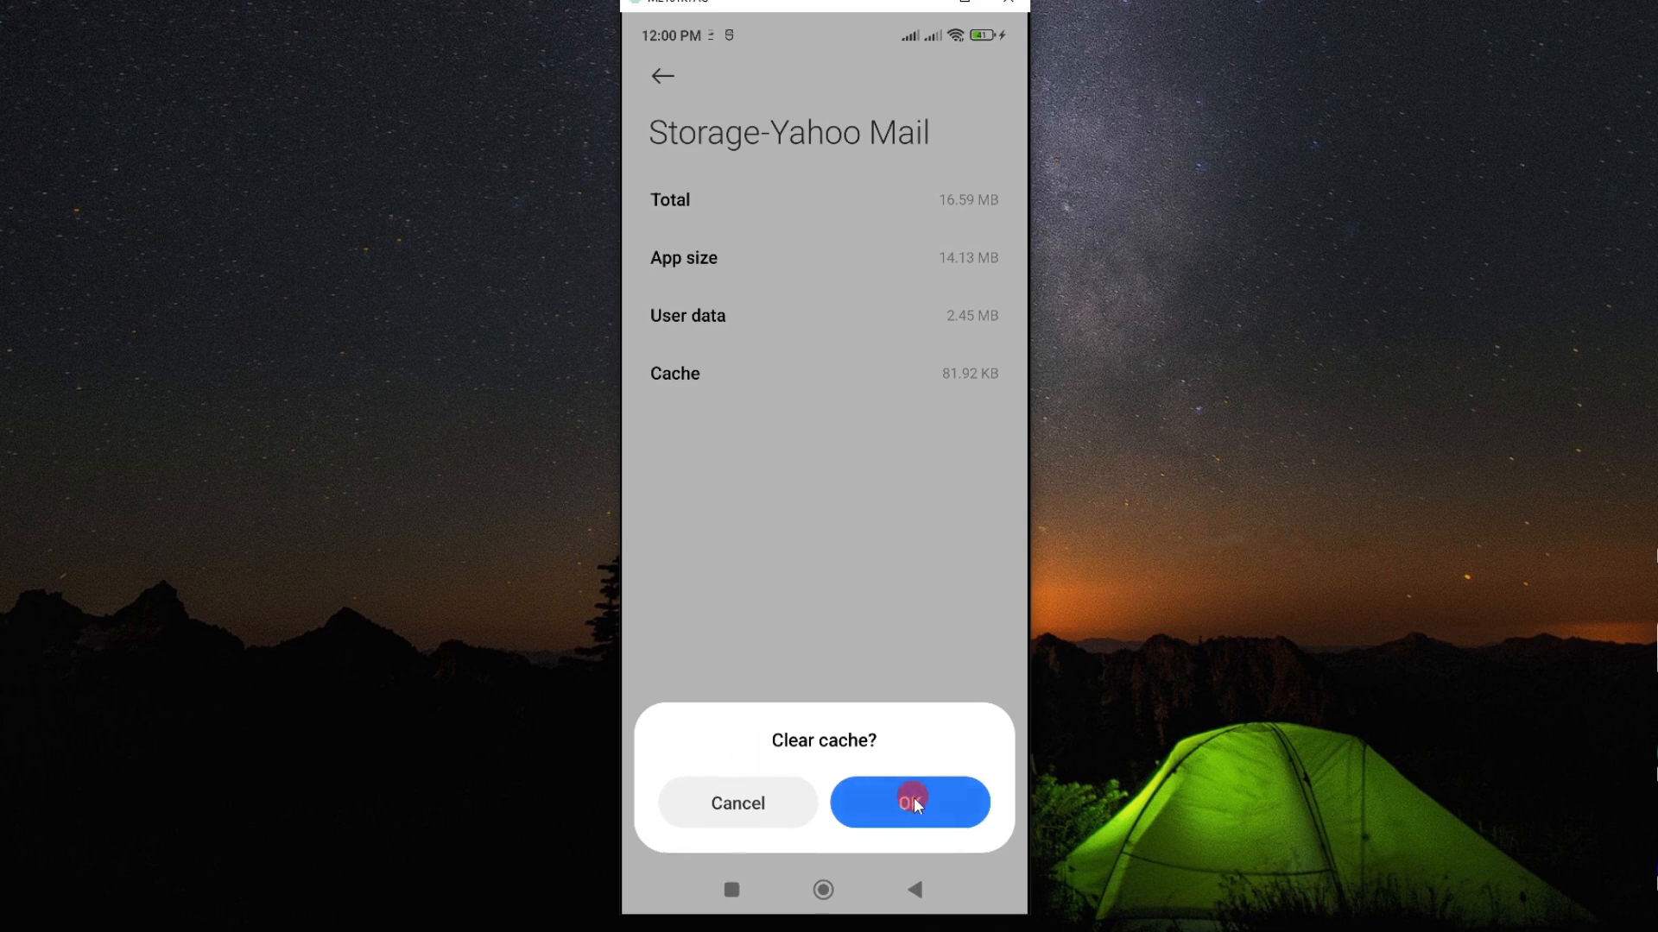
{"action": "left_click", "coordinate": [906, 803]}
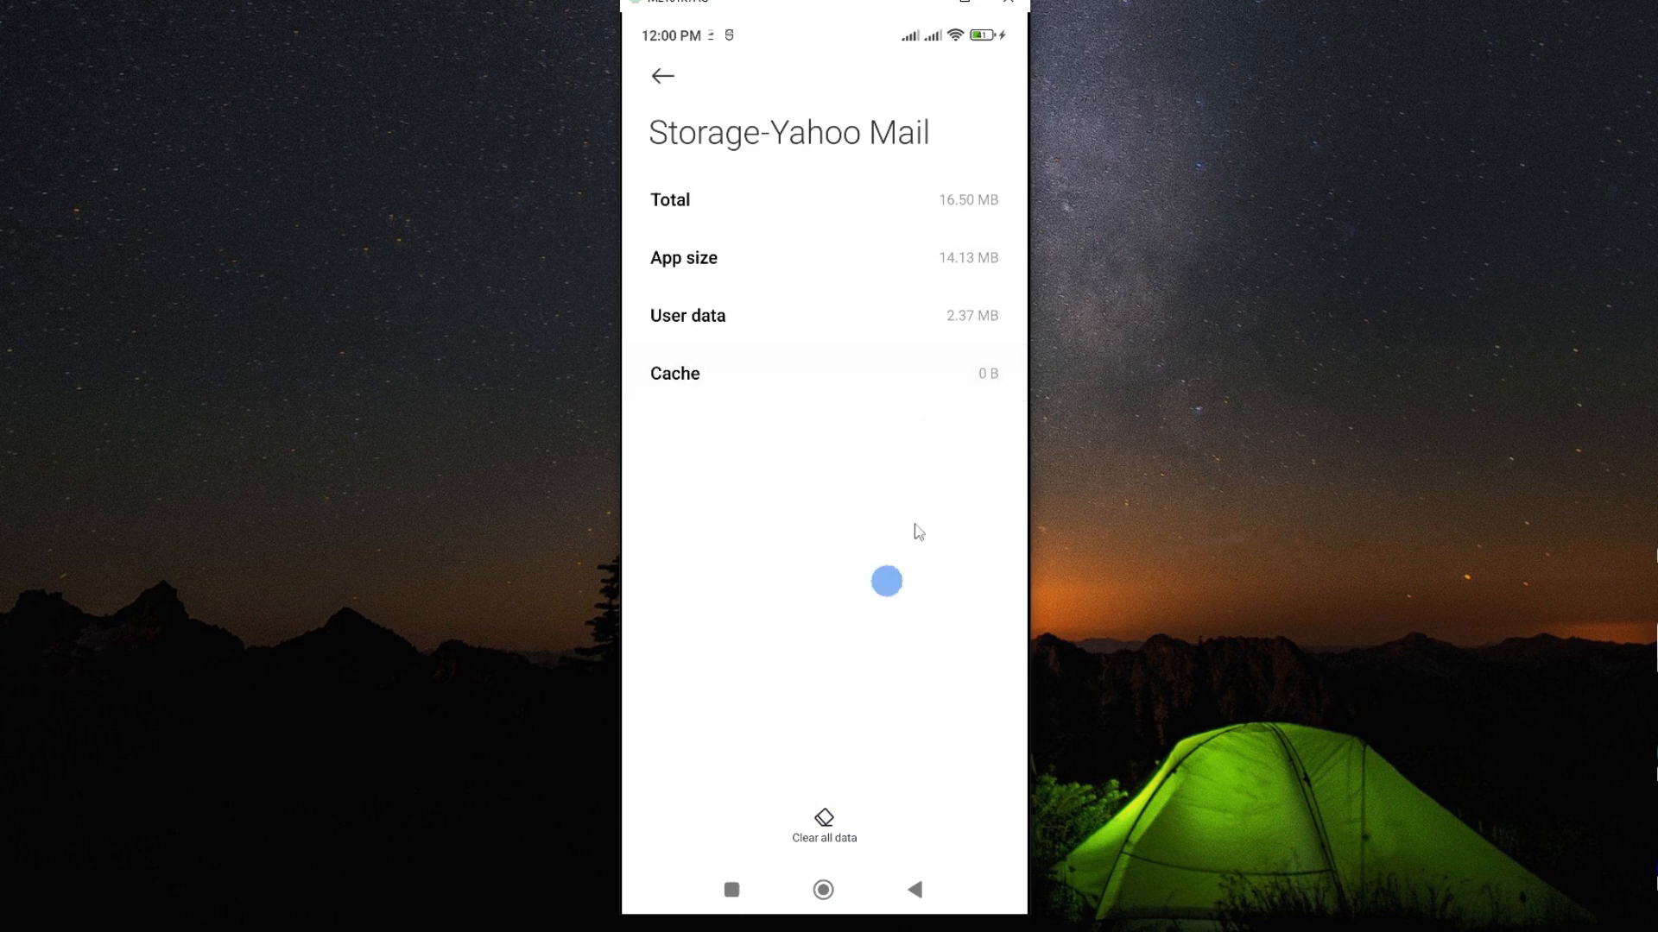
{"action": "left_click", "coordinate": [822, 888]}
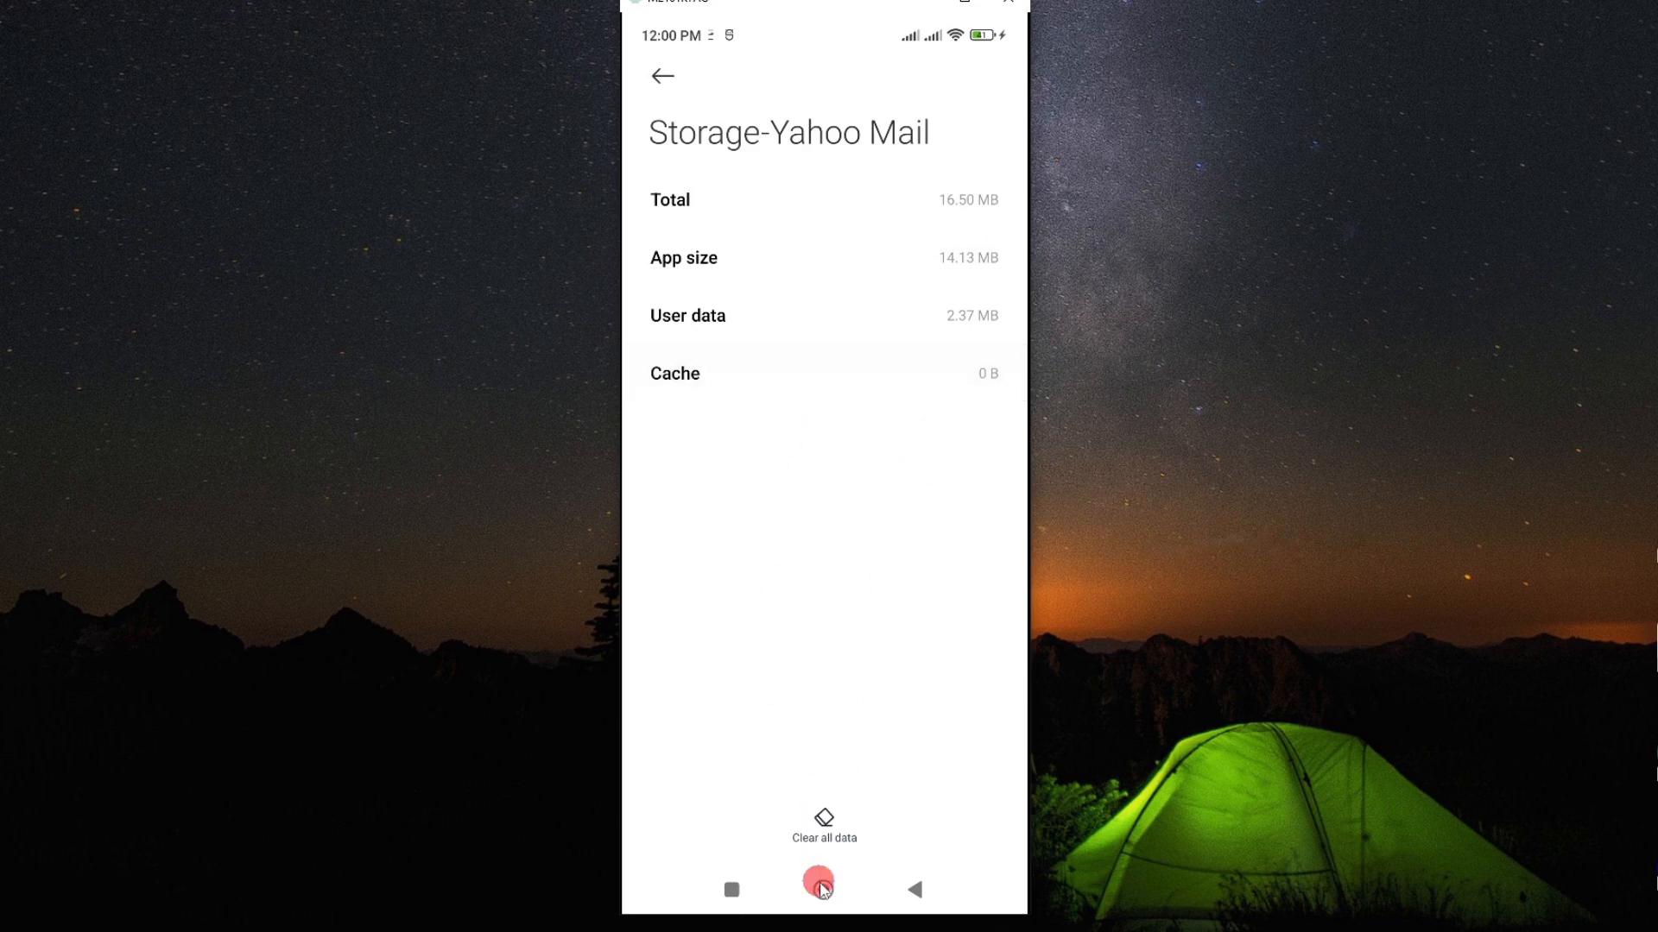
Return from Settings to the home screen app grid
{"action": "left_click", "coordinate": [822, 882]}
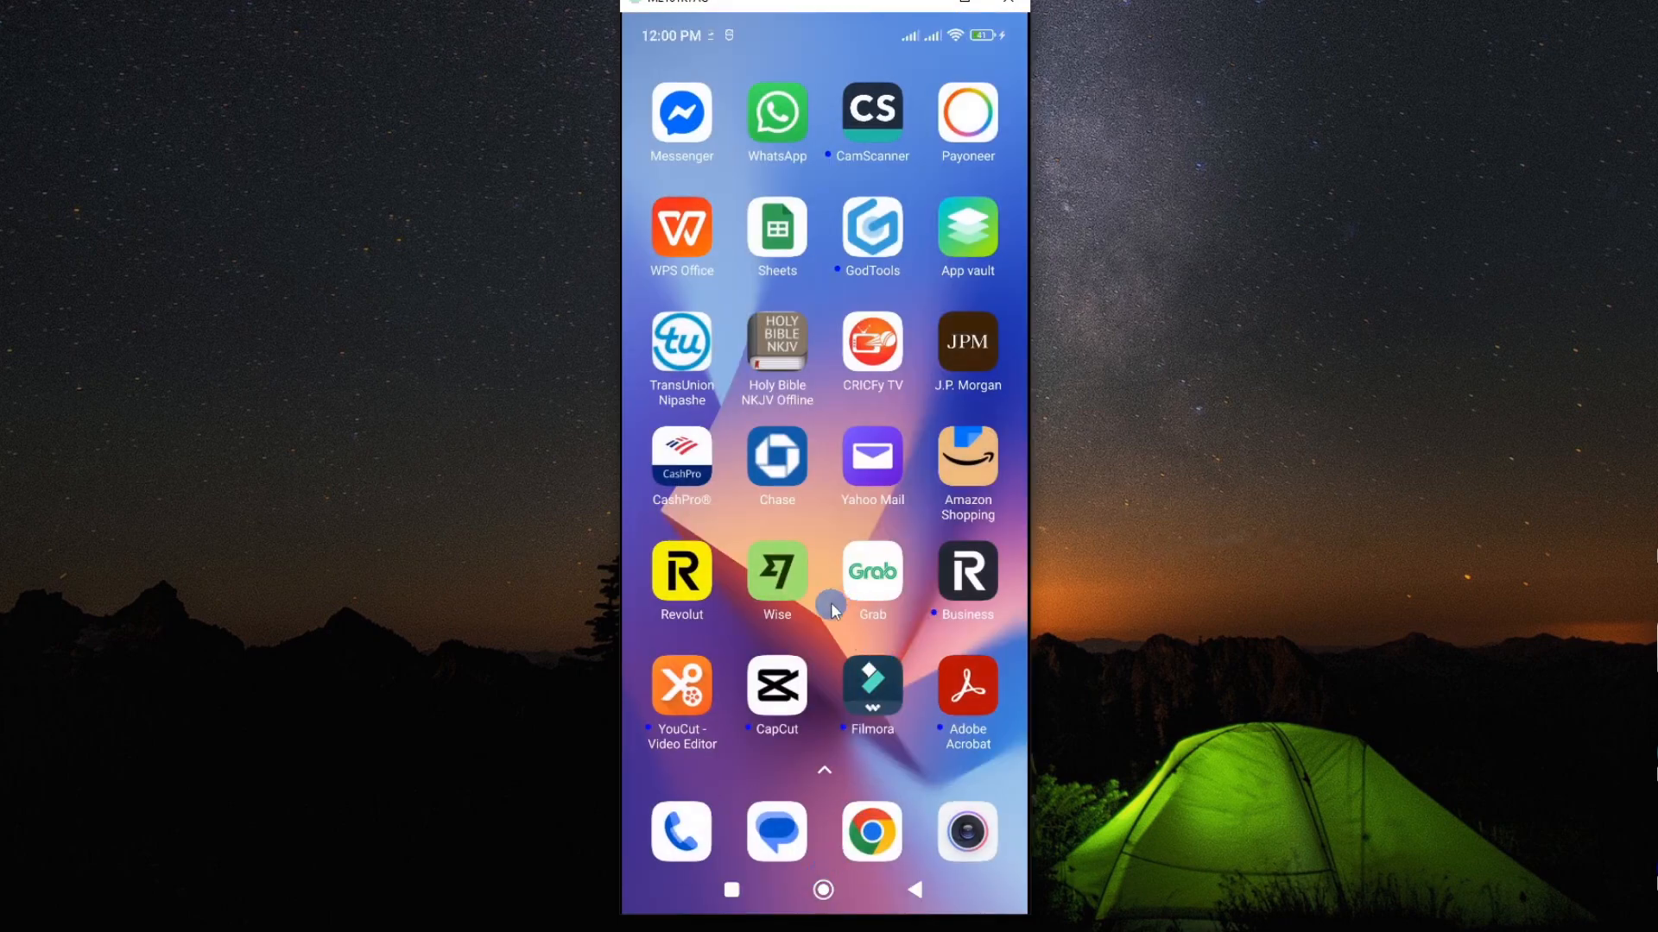
{"action": "left_click", "coordinate": [871, 463]}
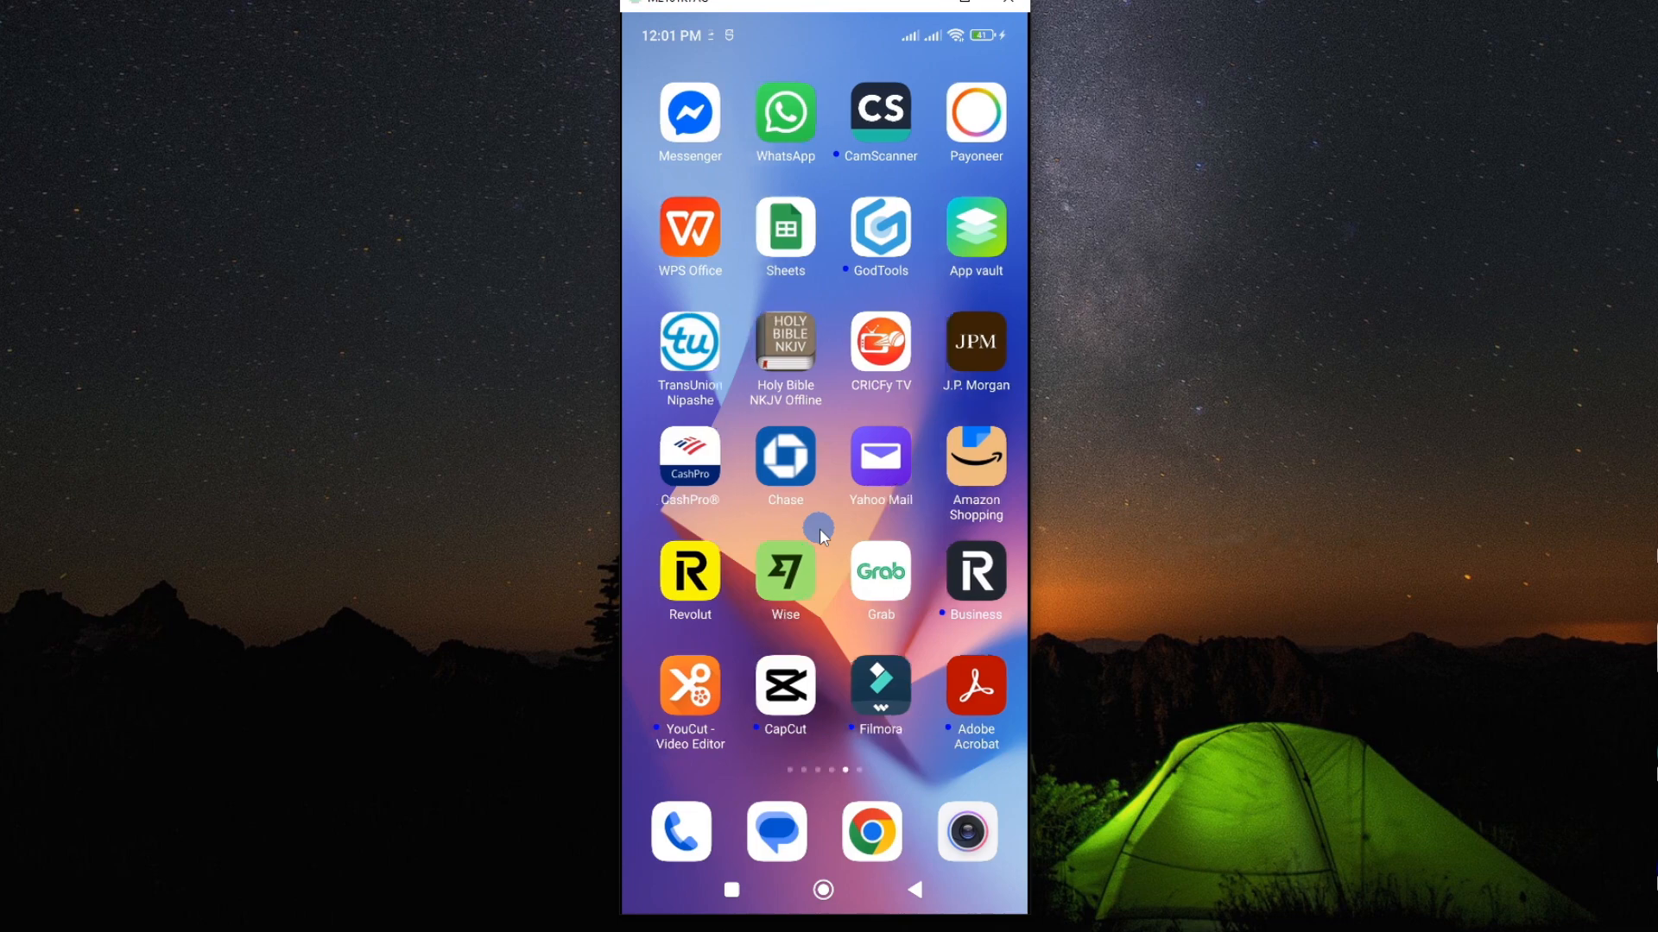
Search Play Store for 'yahoo mail' and show the Yahoo Mail store listing
{"action": "type", "text": "y"}
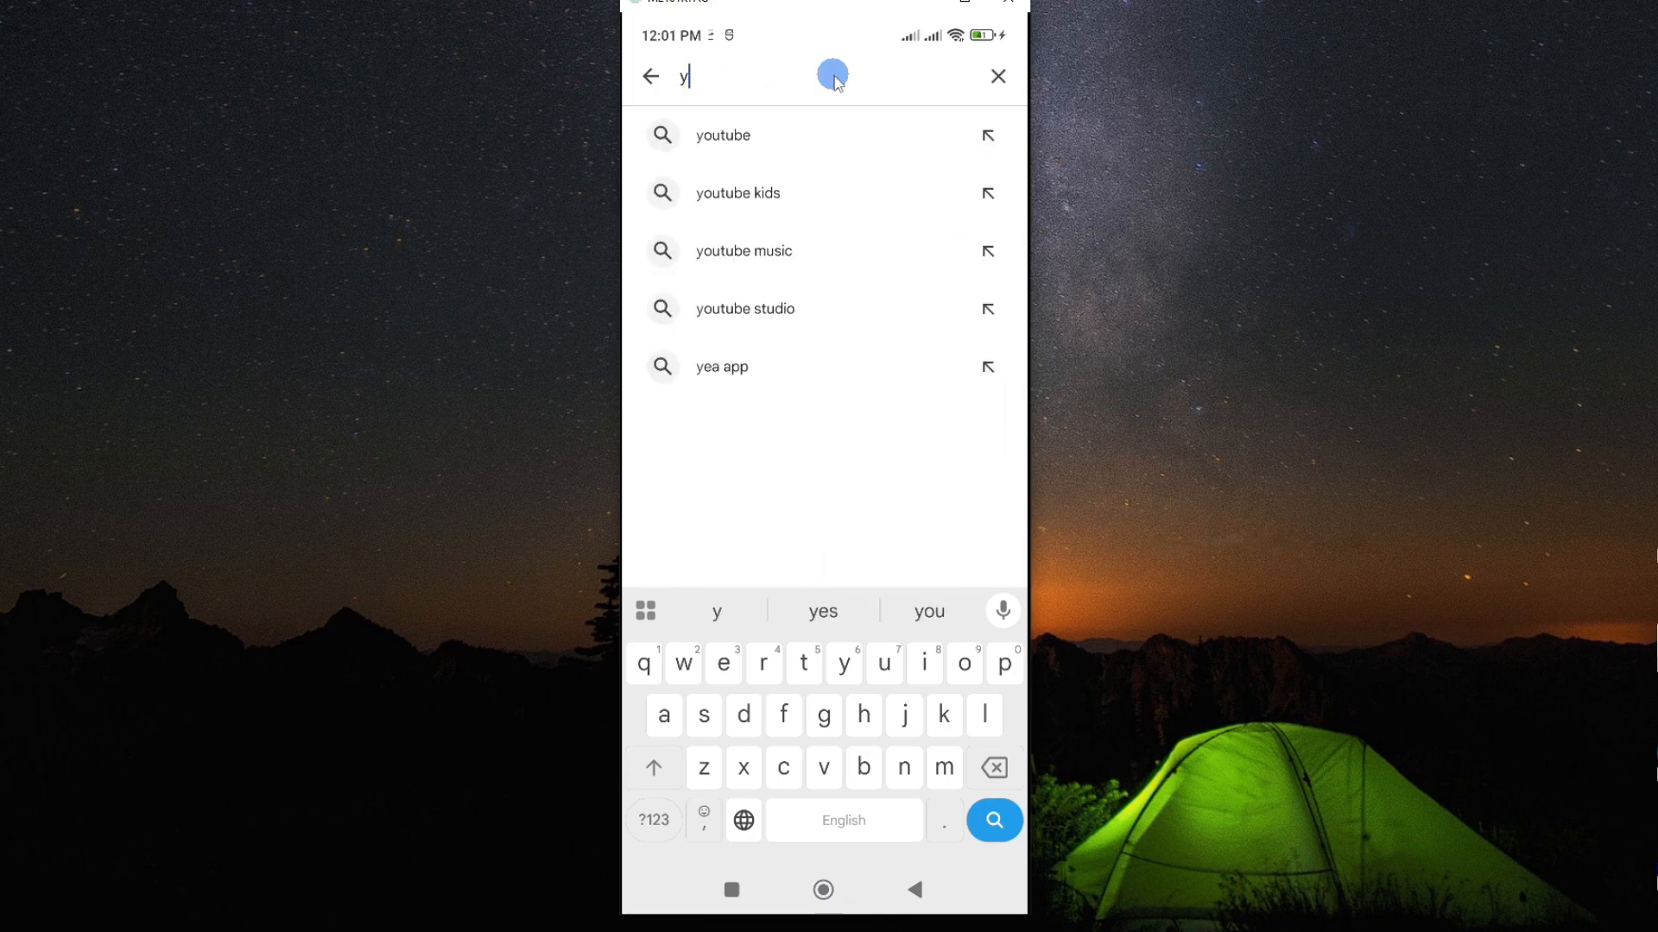
{"action": "type", "text": "yahoo mail"}
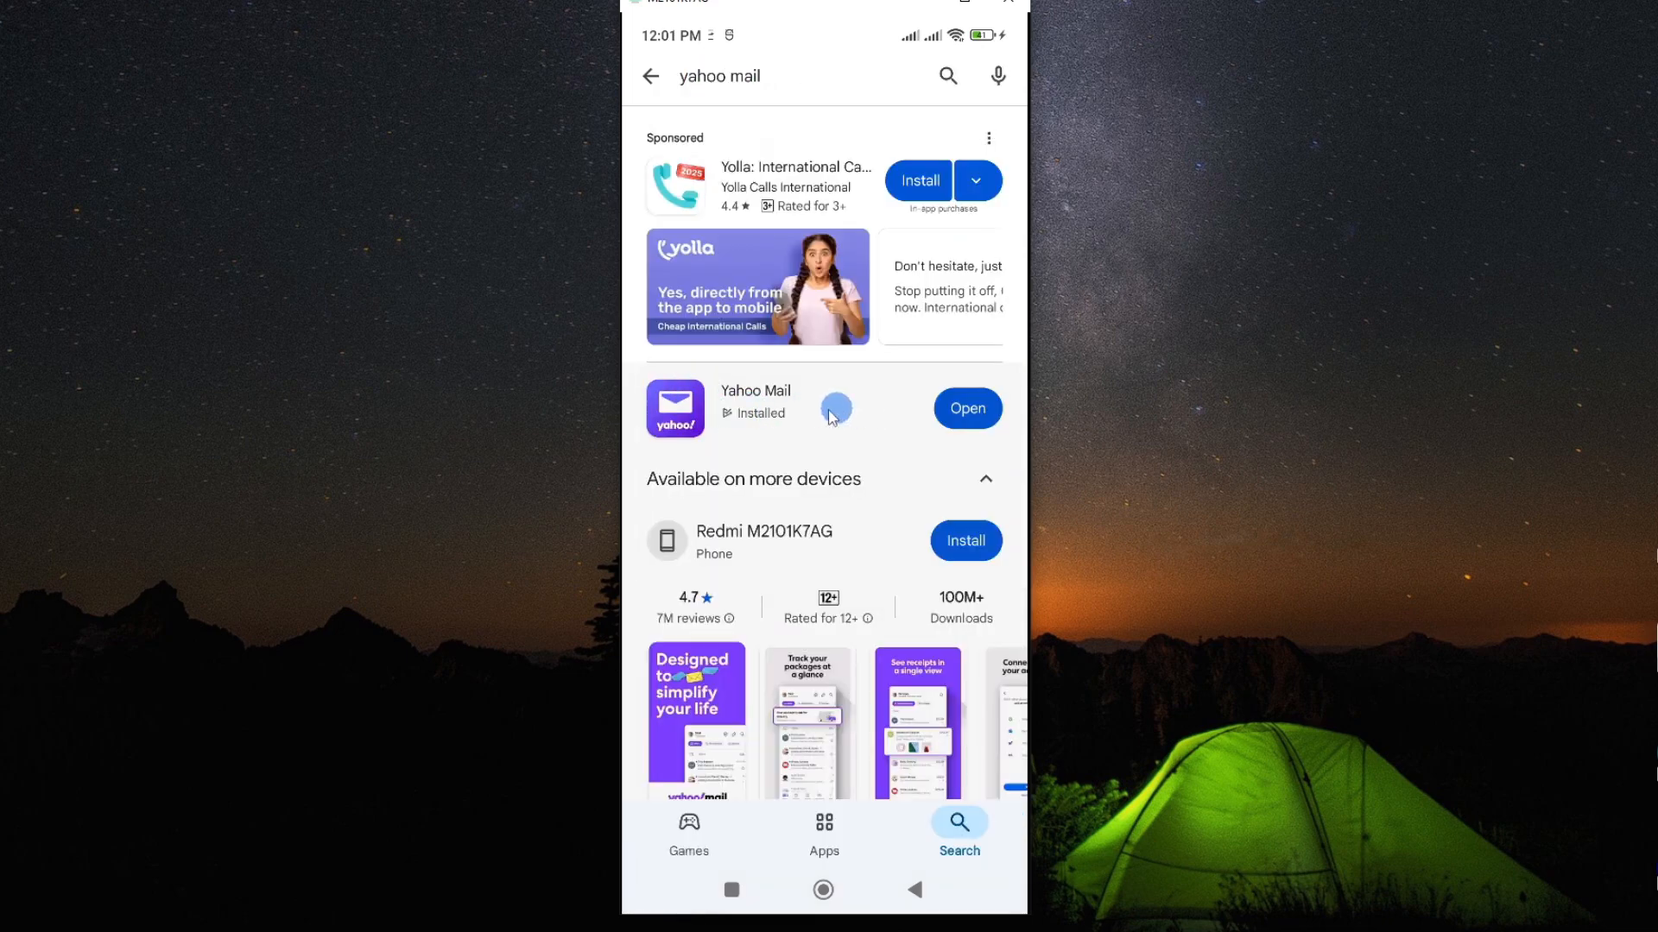
{"action": "left_click", "coordinate": [755, 408]}
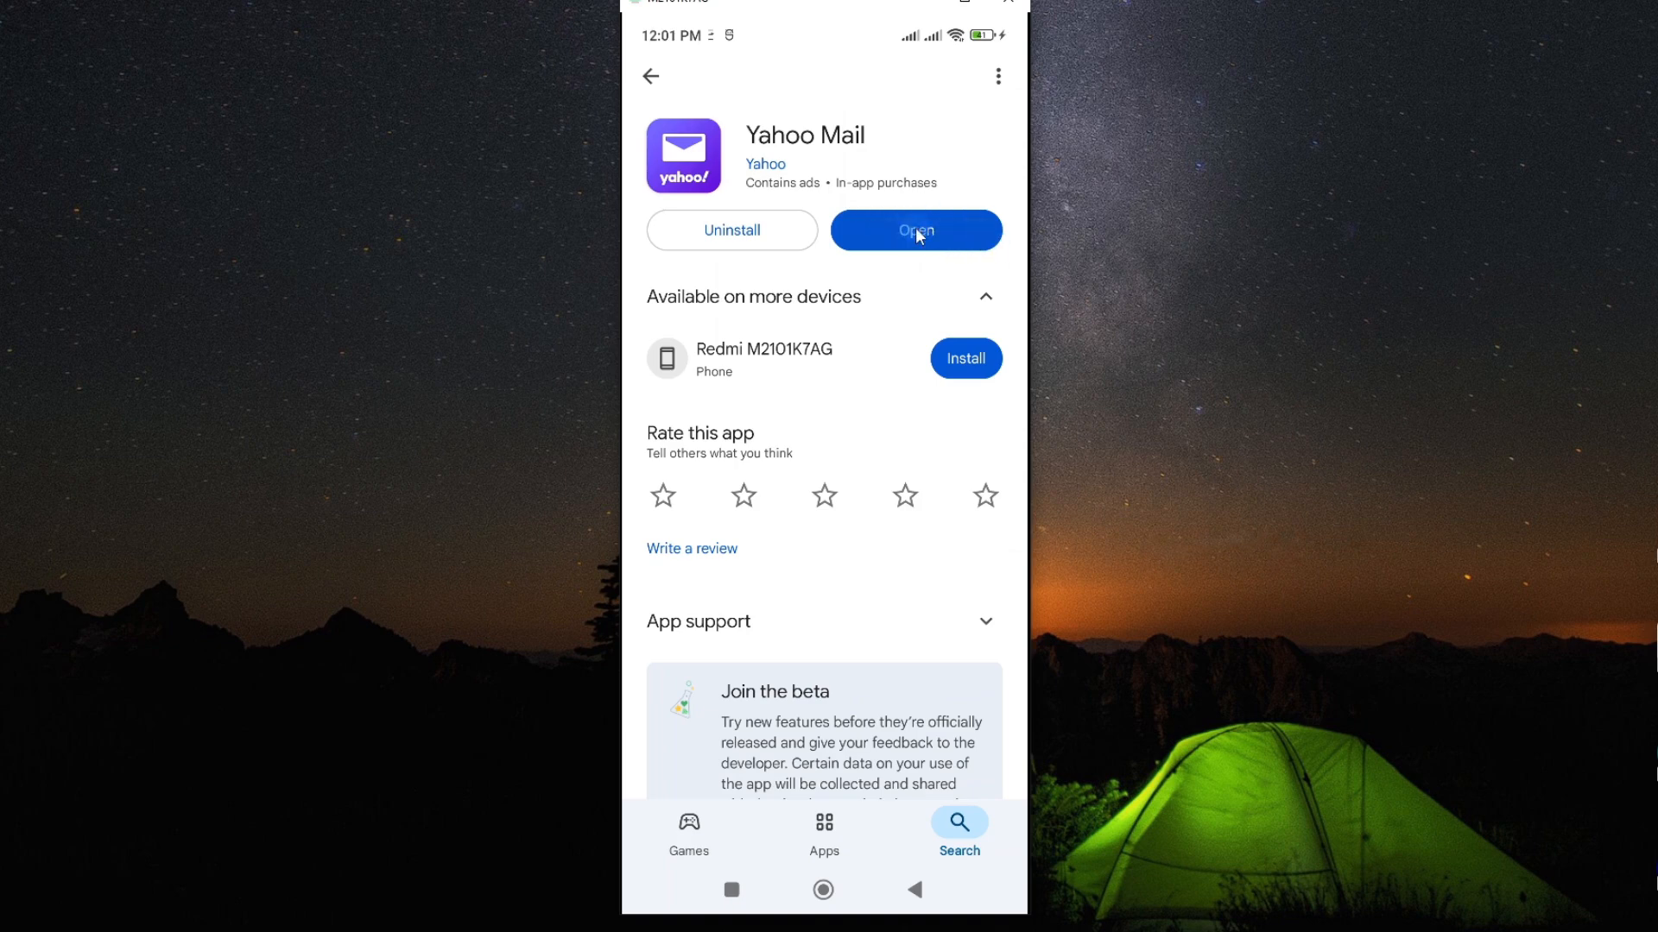
{"action": "mouse_move", "coordinate": [954, 228]}
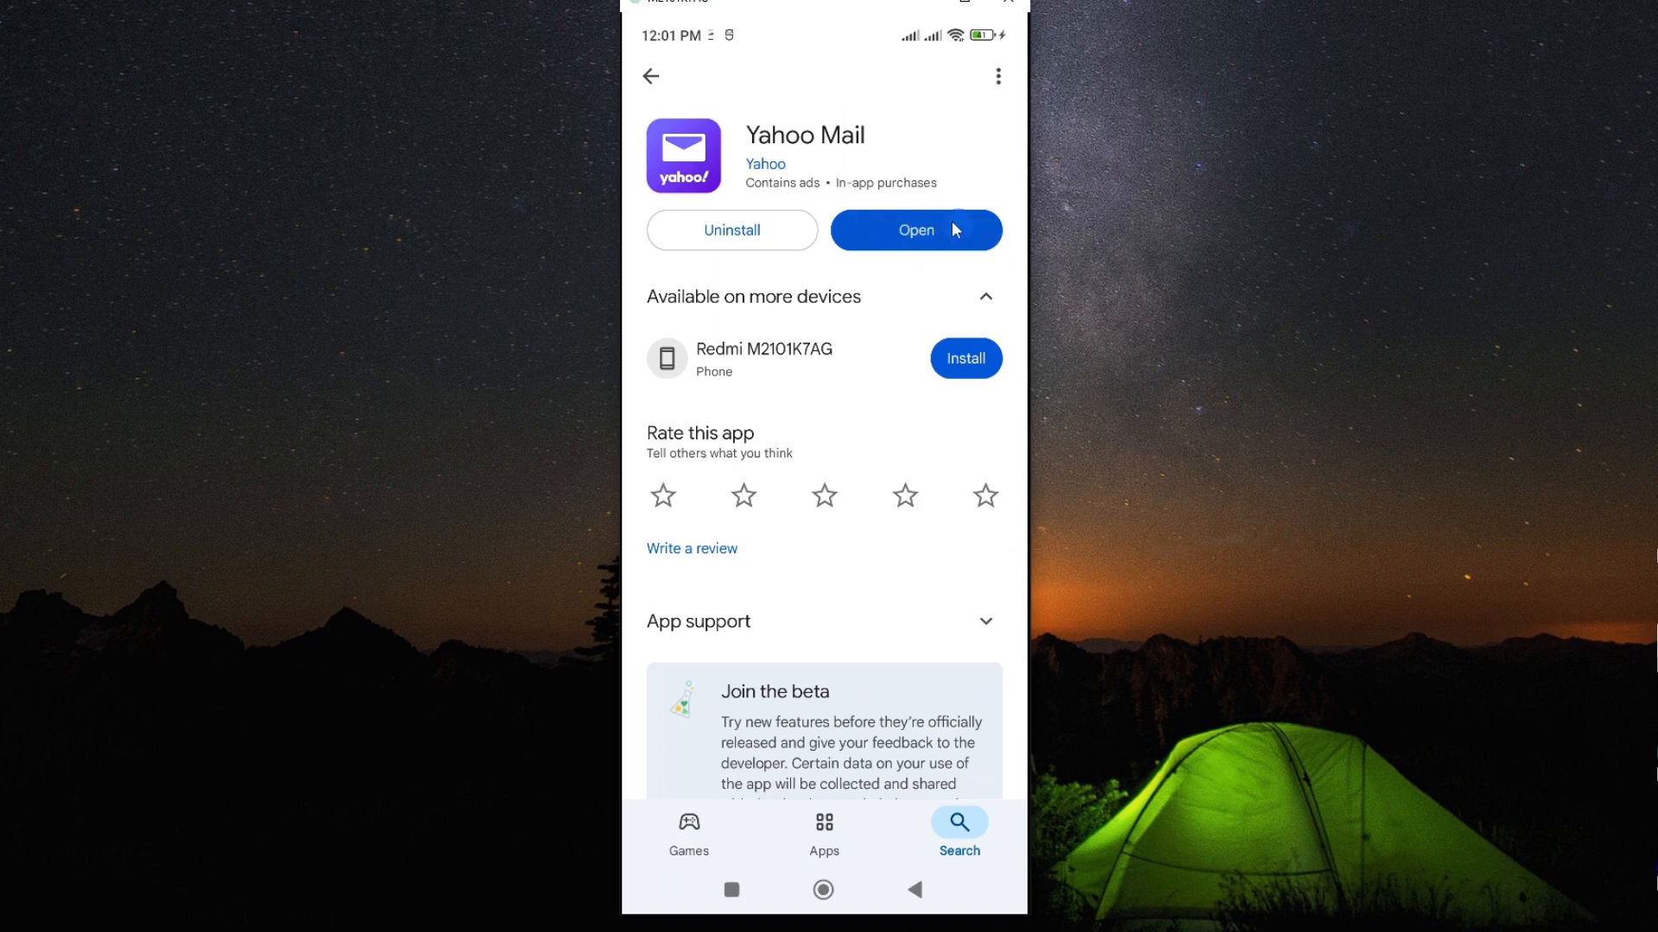
{"action": "mouse_move", "coordinate": [985, 241]}
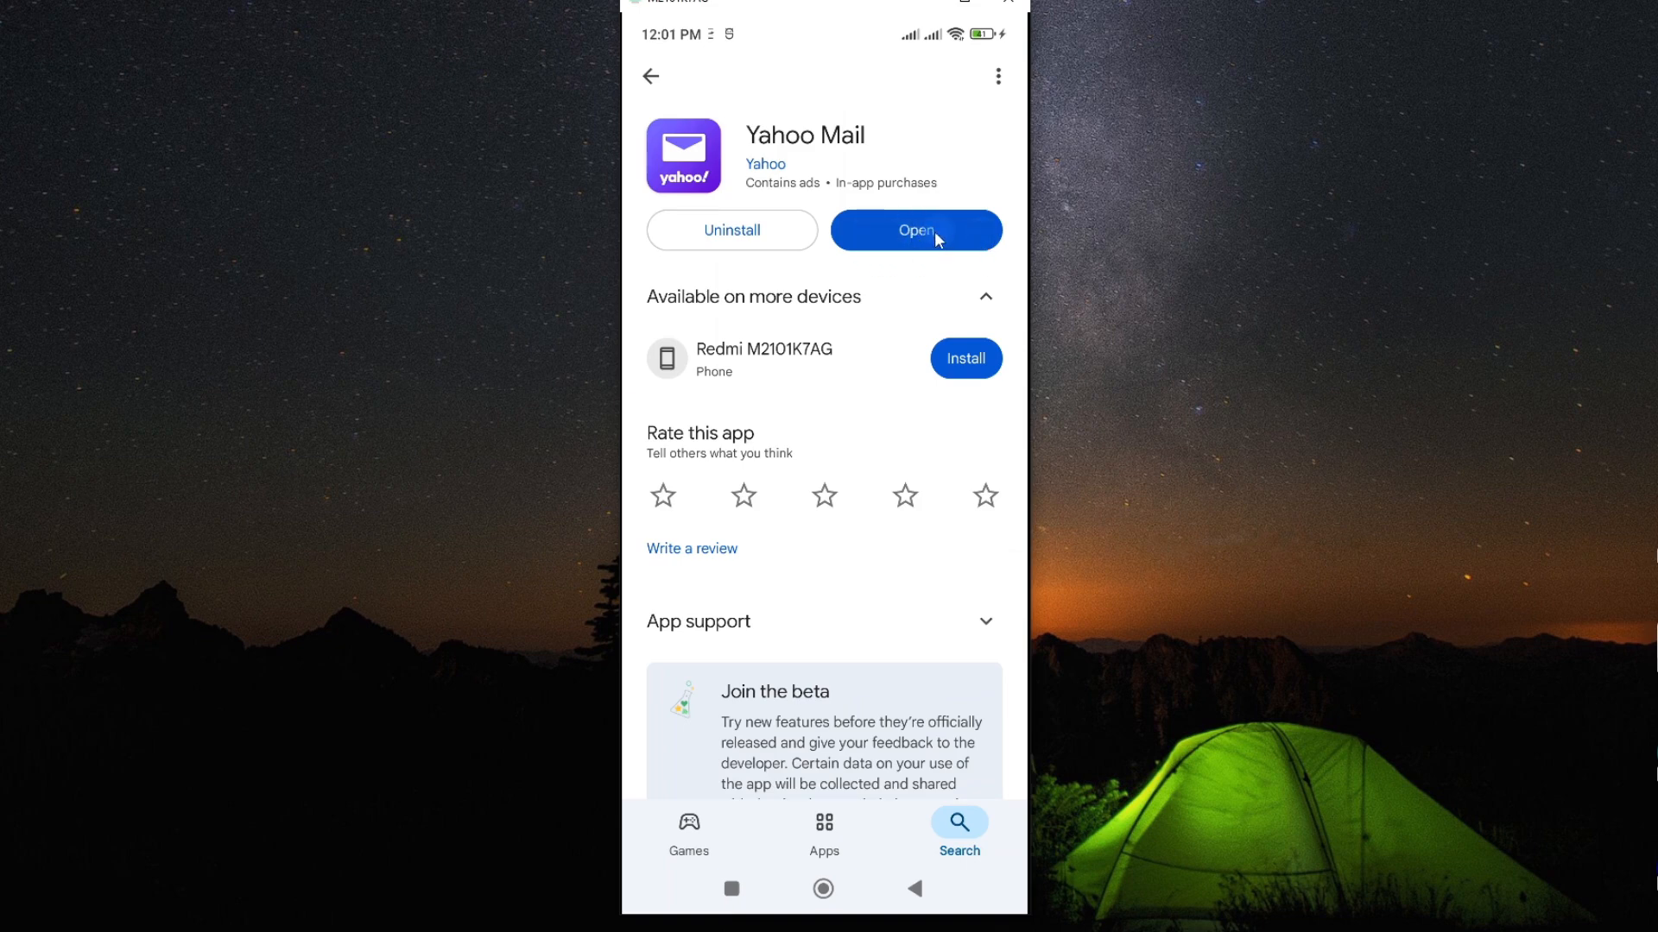
{"action": "mouse_move", "coordinate": [915, 247]}
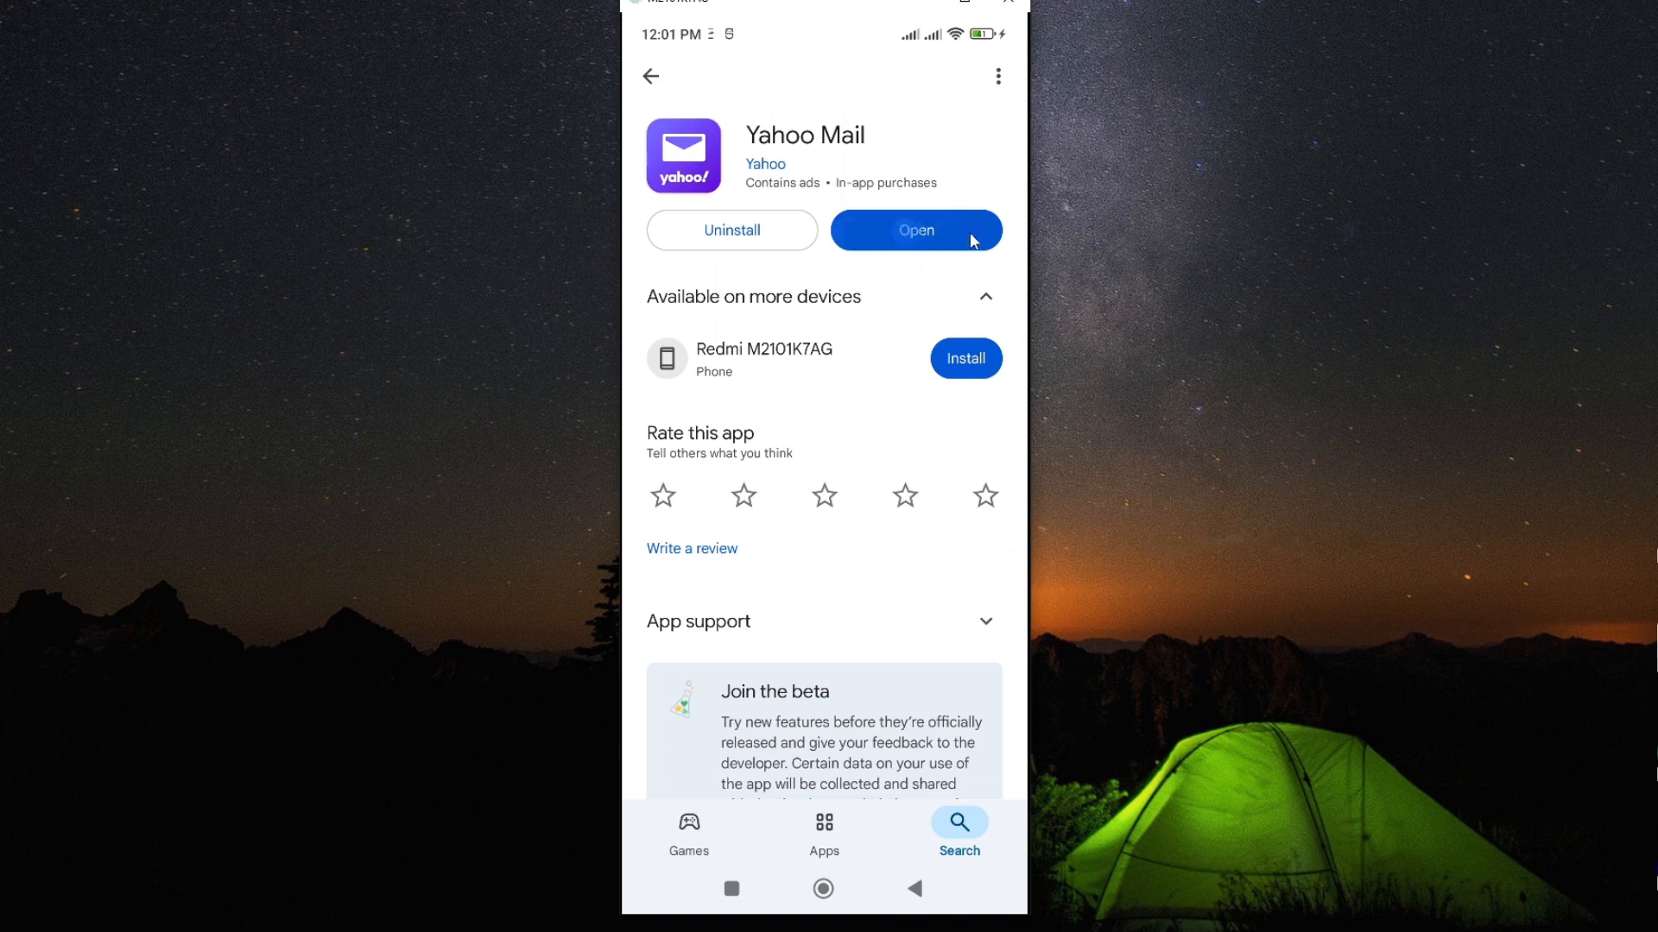
Launch Yahoo Mail from its store page to reach the sign-in welcome screen
{"action": "left_click", "coordinate": [916, 229]}
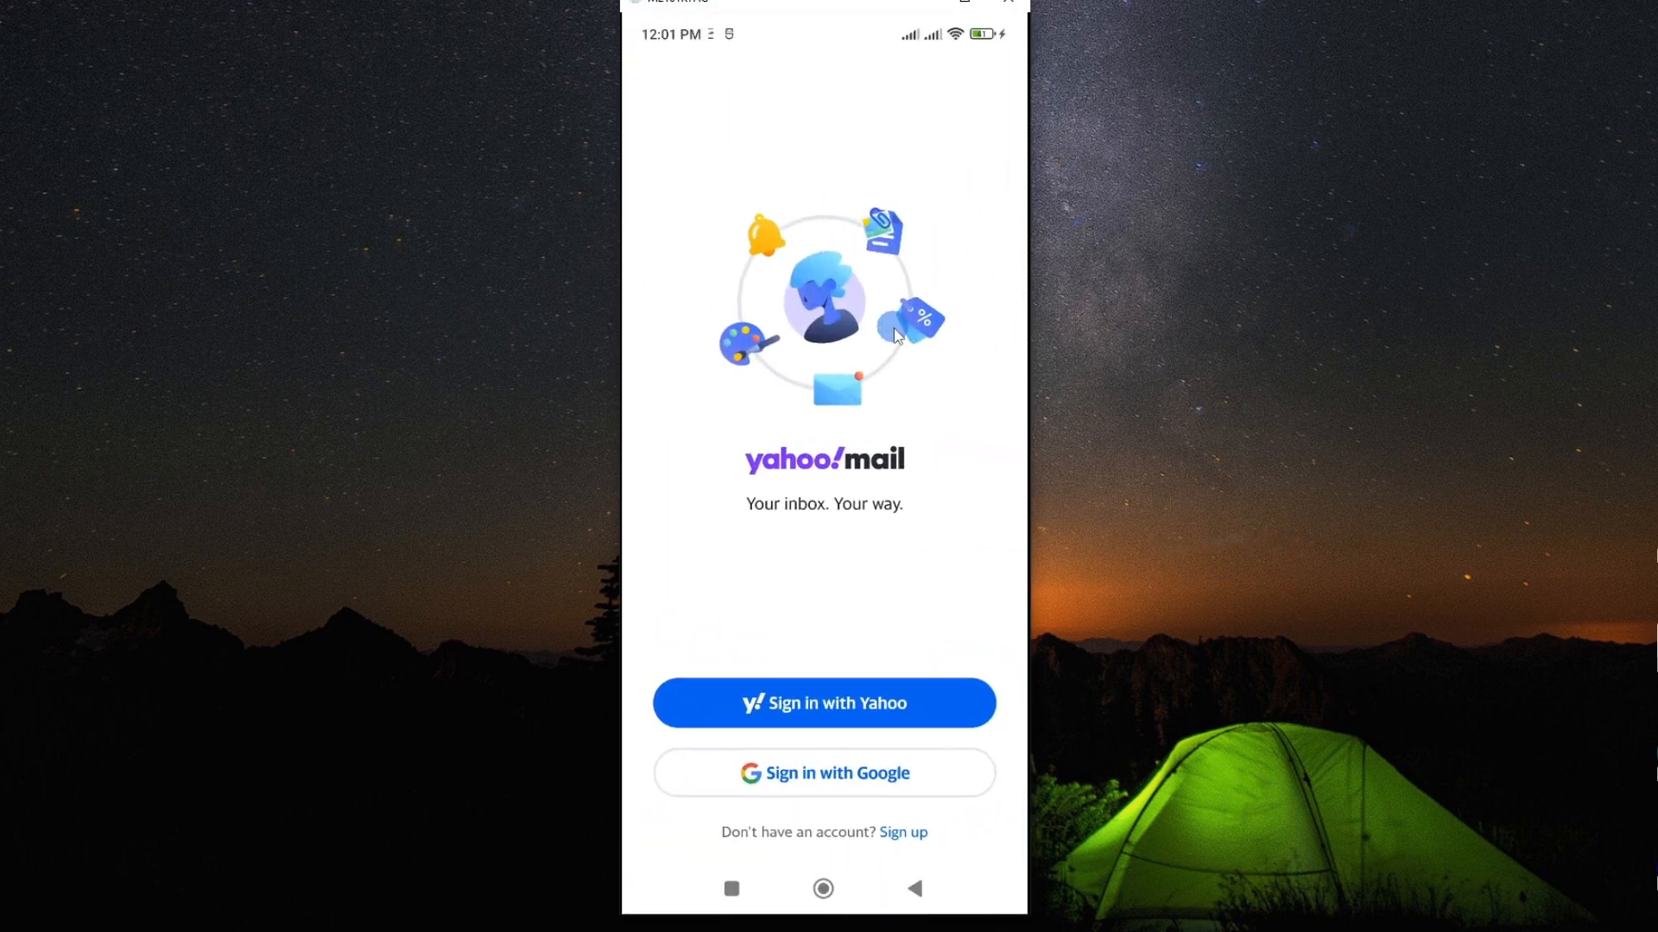
{"action": "mouse_move", "coordinate": [761, 363]}
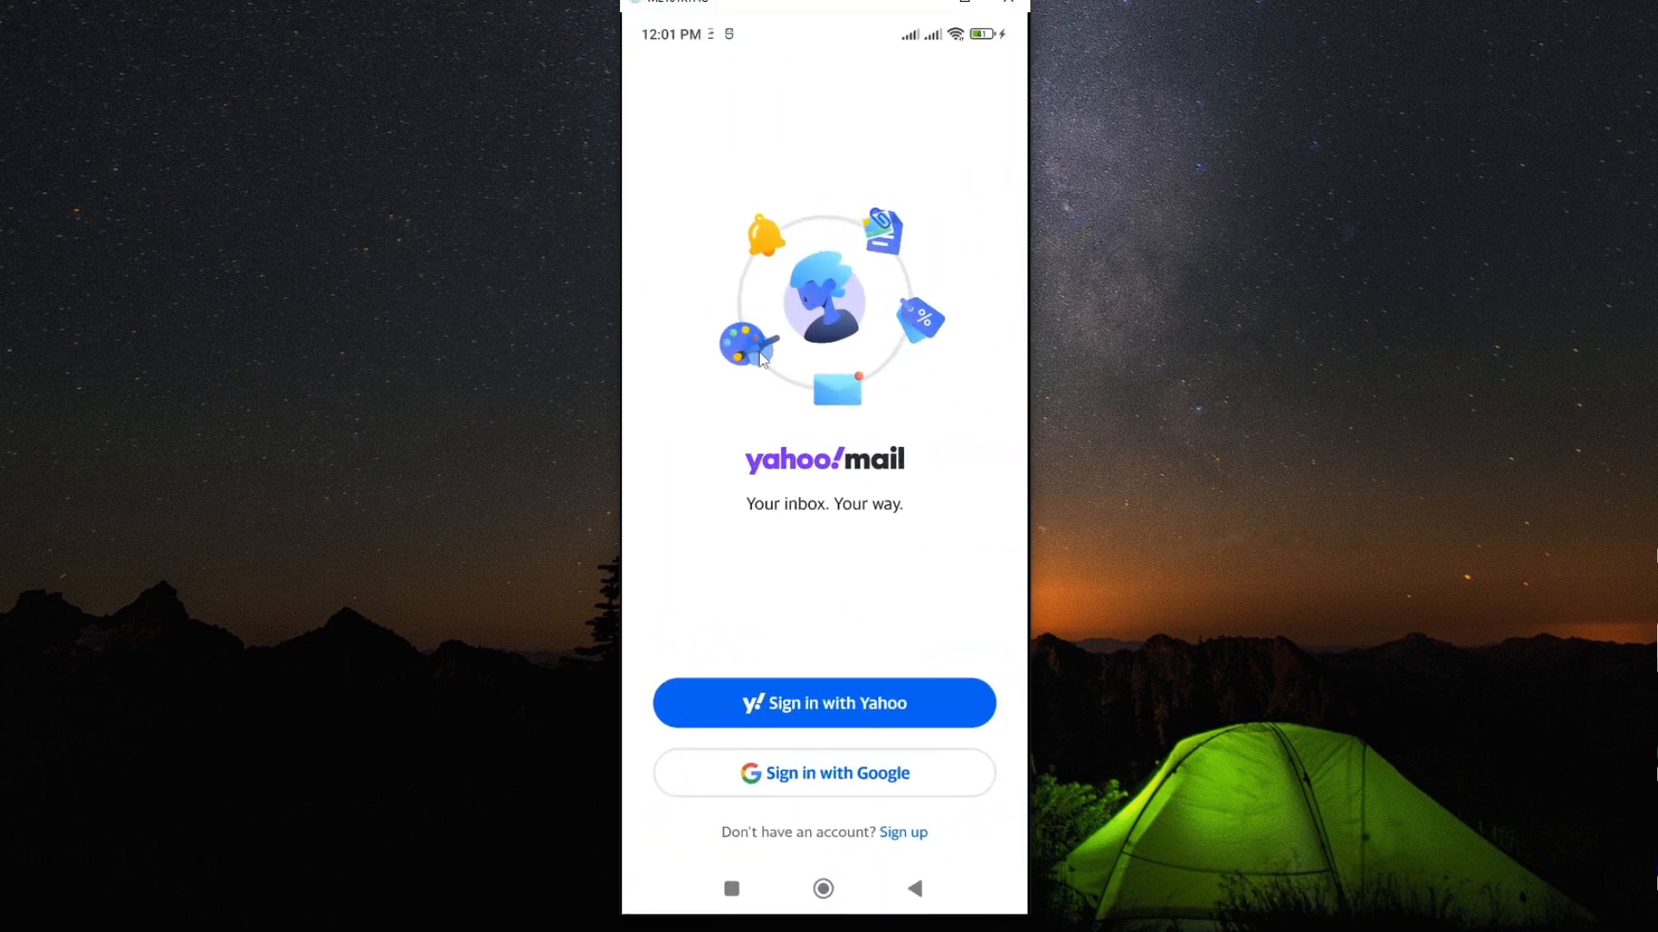